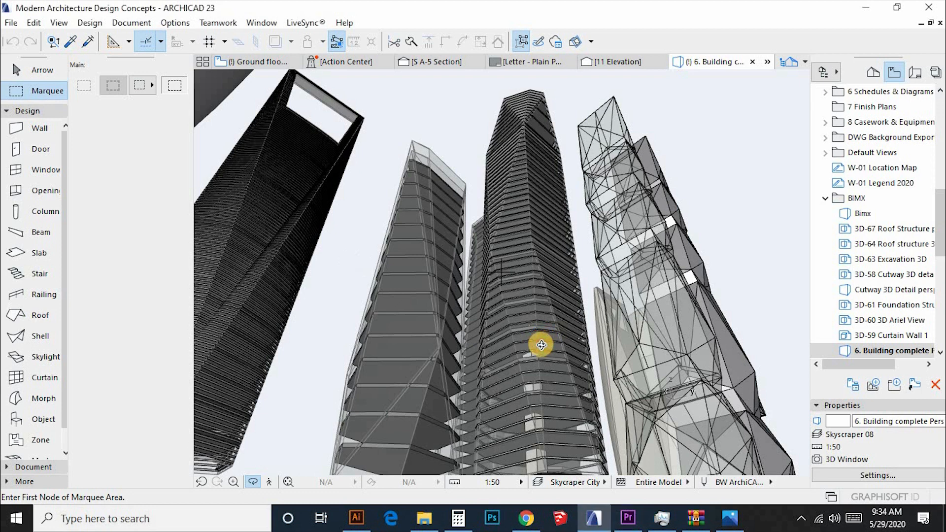
mouse_move(532, 322)
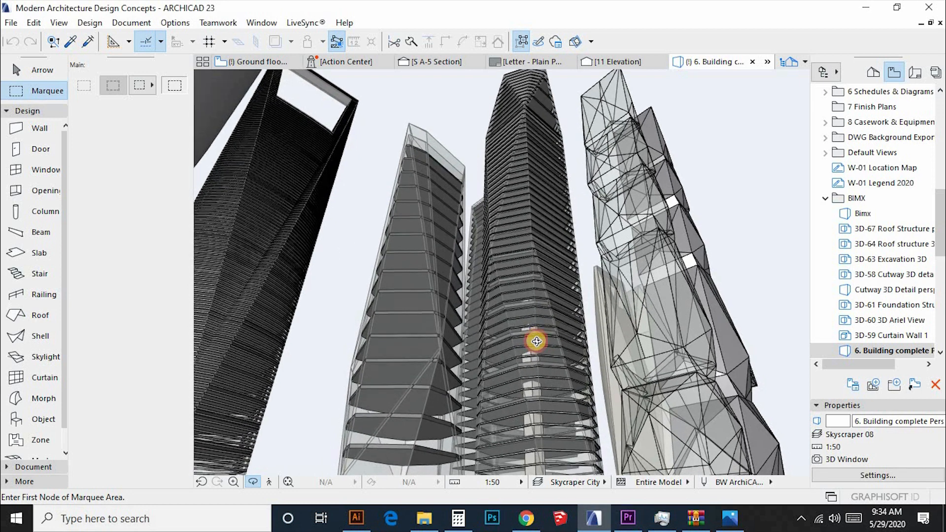
- Orbit around the reference skyscraper models to study their faceted towers
drag(536, 342, 546, 366)
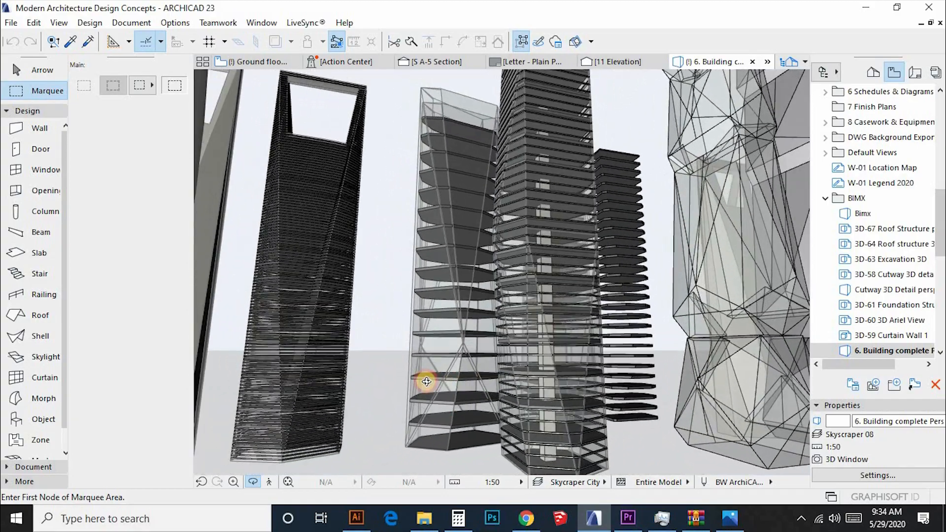
drag(425, 382, 354, 359)
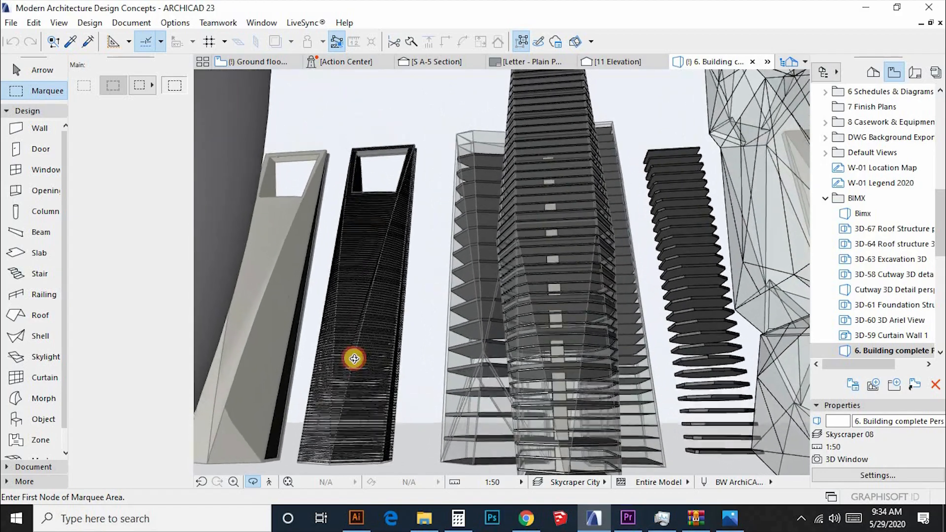
drag(353, 359, 587, 355)
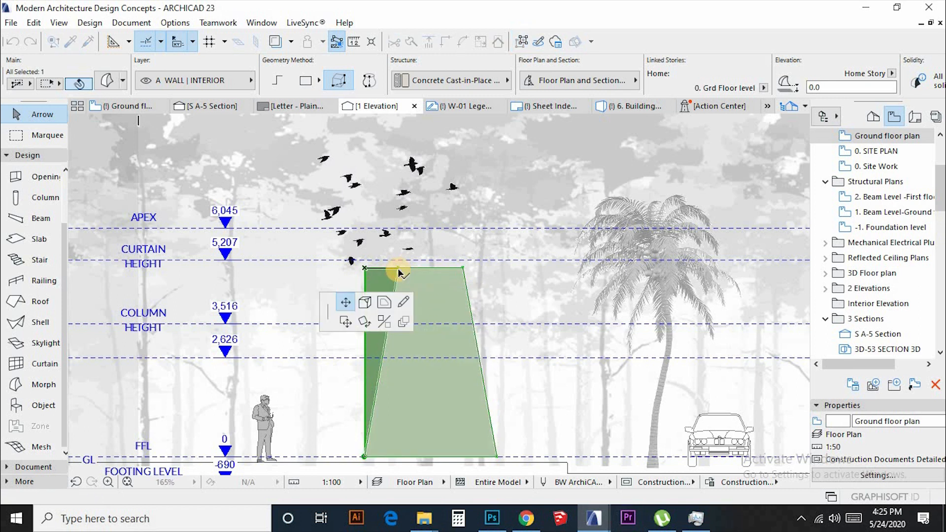
- Taper the wedge solid by its top corner and check it in the 3D window
click(629, 106)
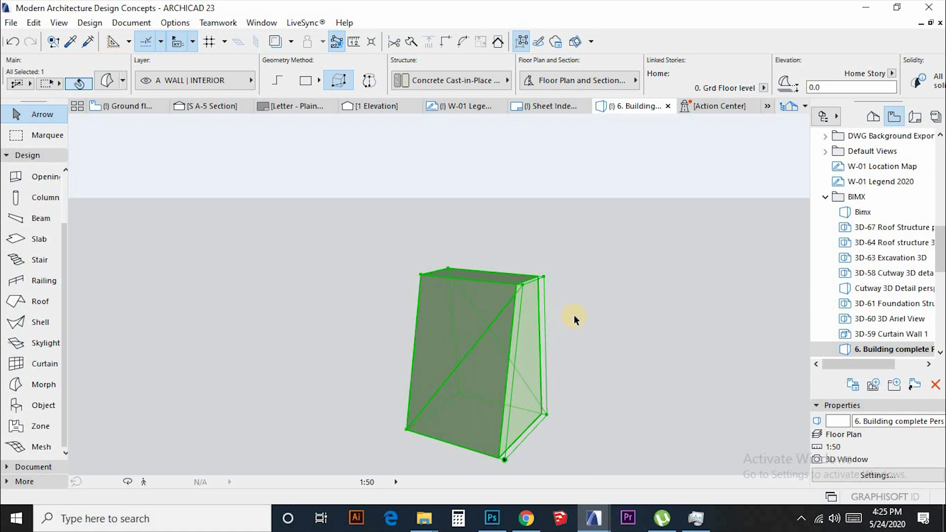
click(374, 107)
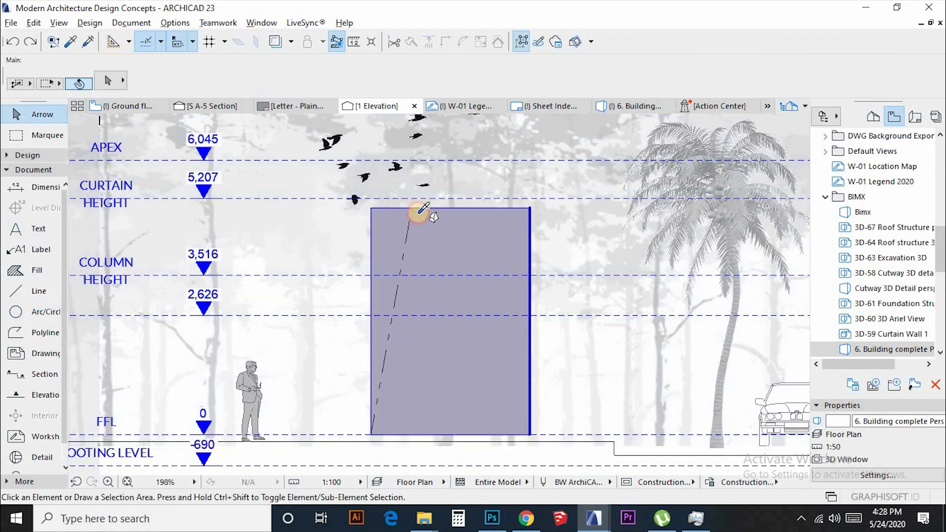
- Draw a narrow Morph block from the shell's top down to ground level in elevation
click(410, 209)
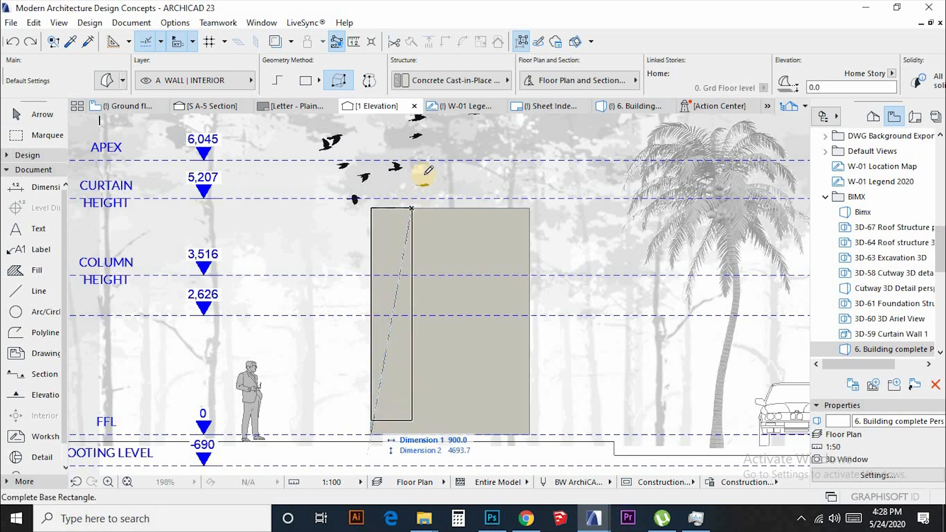
click(372, 422)
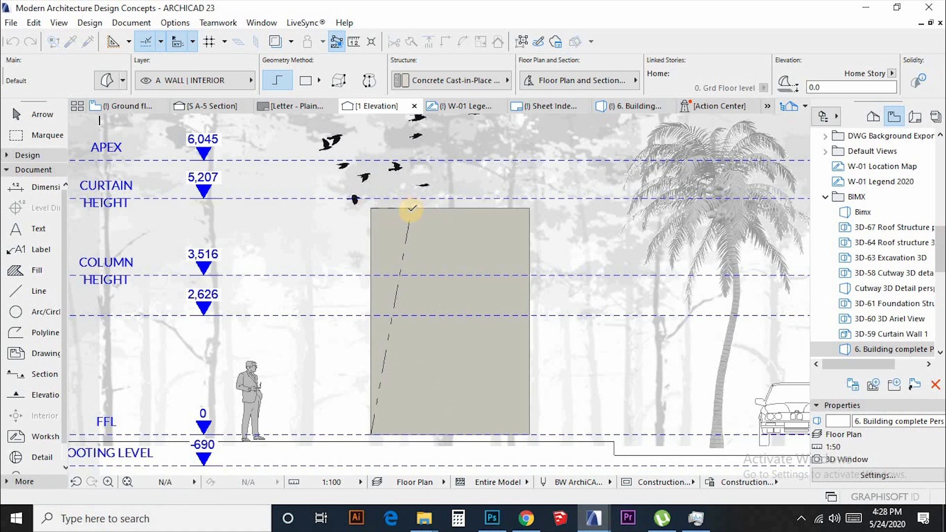
click(125, 107)
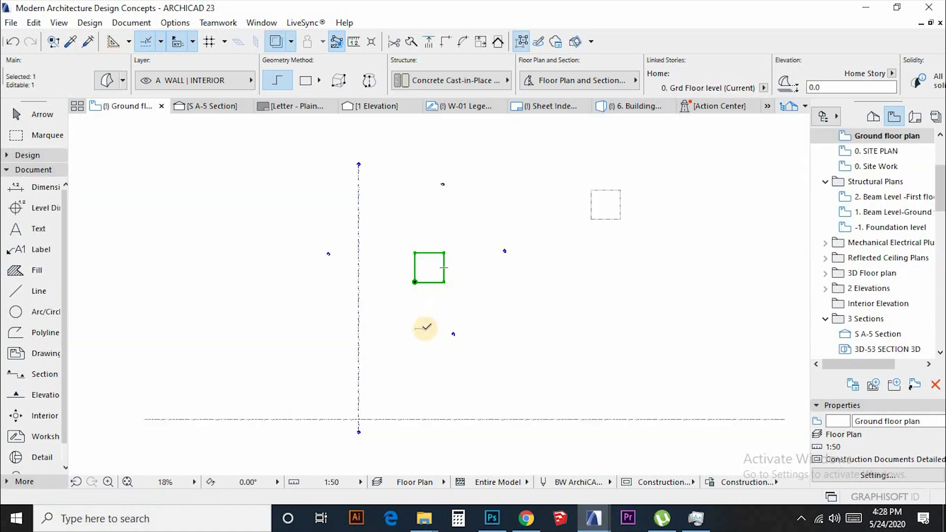
click(428, 267)
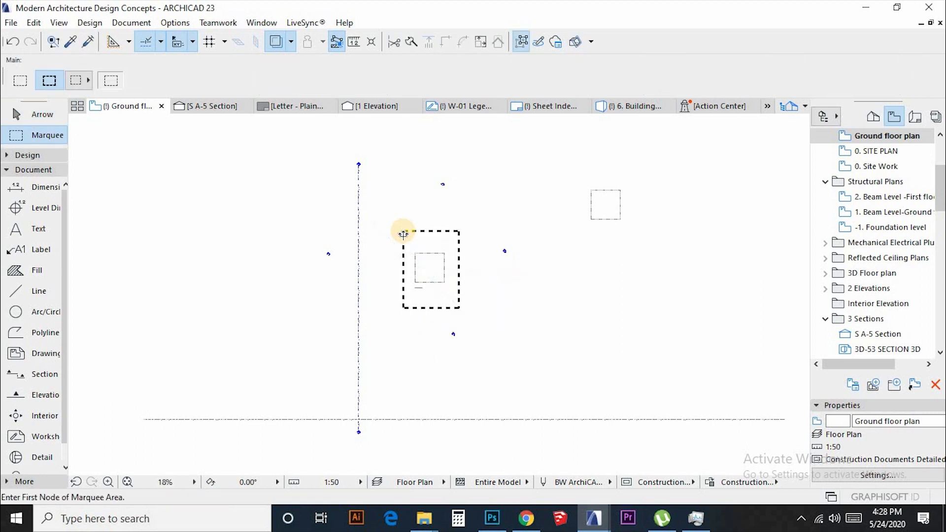
- Mirror a copy of the thin wedge onto the opposite side of the central block
click(631, 106)
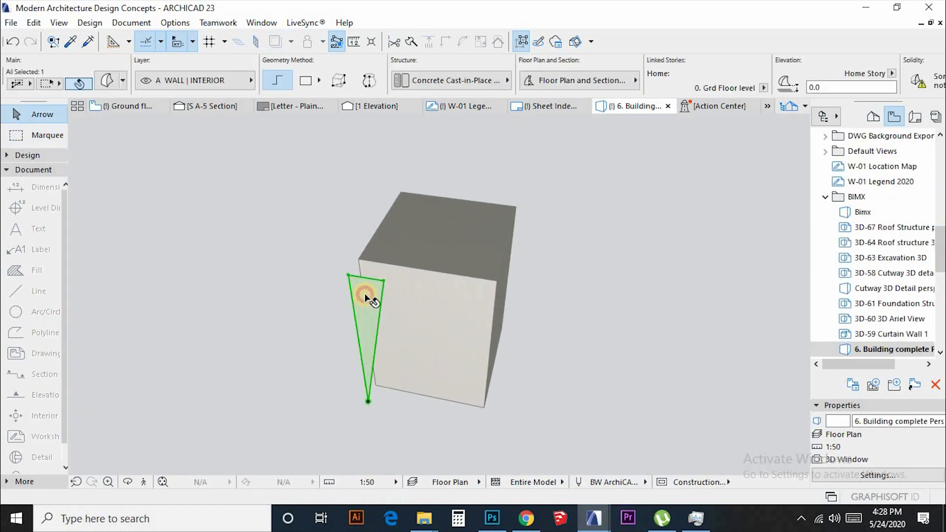
click(366, 295)
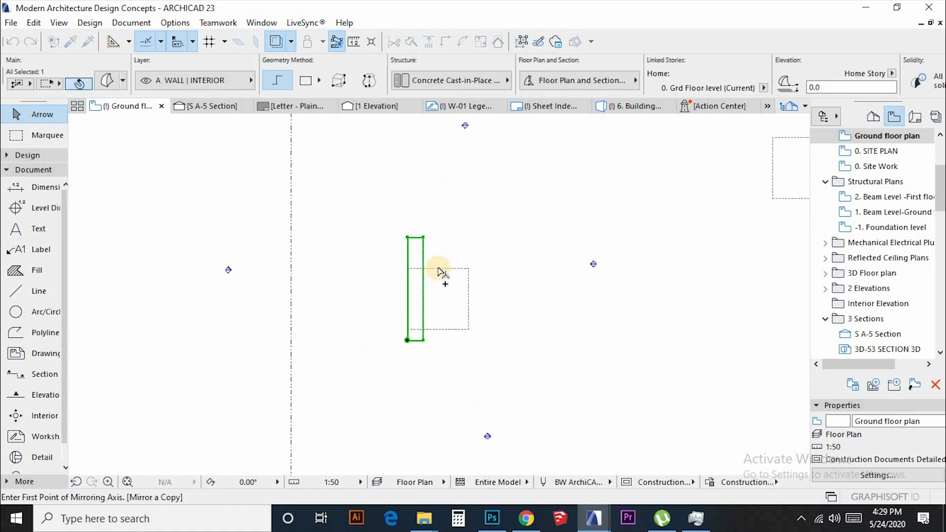
click(437, 268)
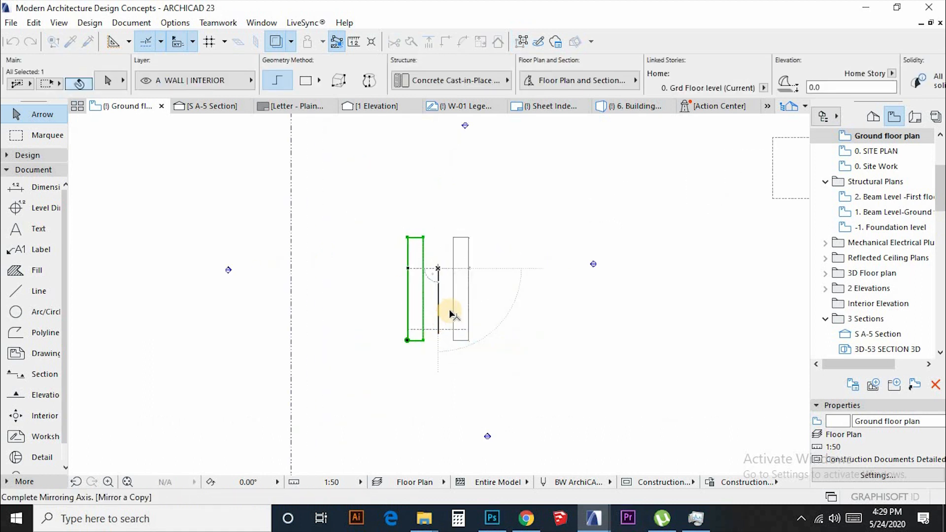
right_click(449, 313)
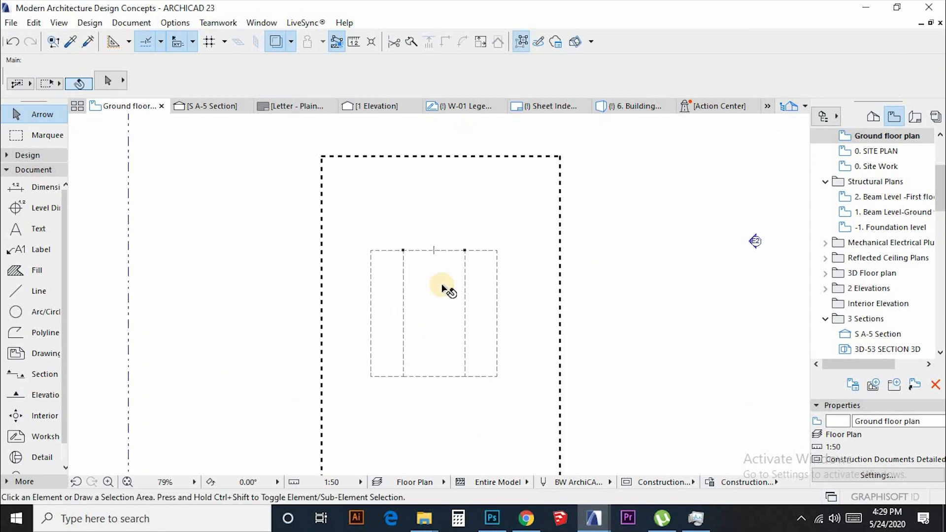
- Rotate and mirror wedge copies around the block into an octagonal faceted shell, viewed in 3D
click(630, 107)
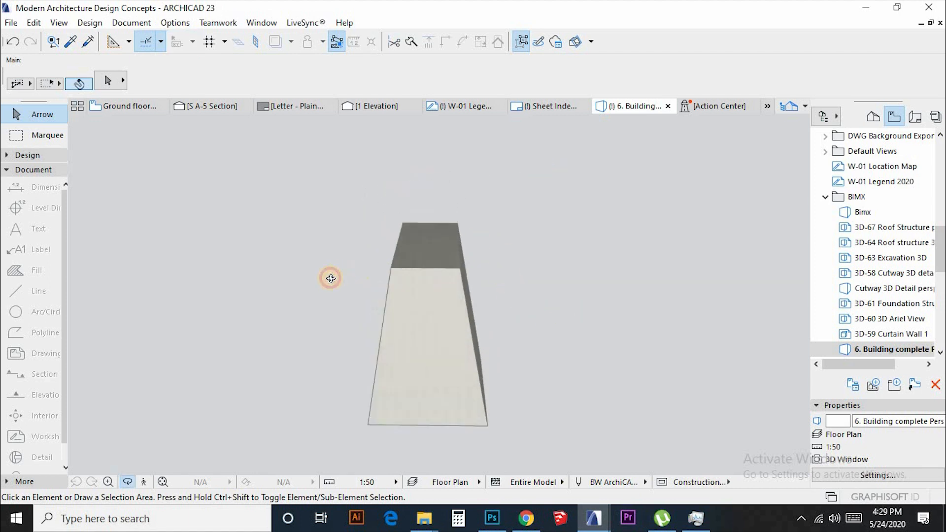
drag(330, 278, 458, 237)
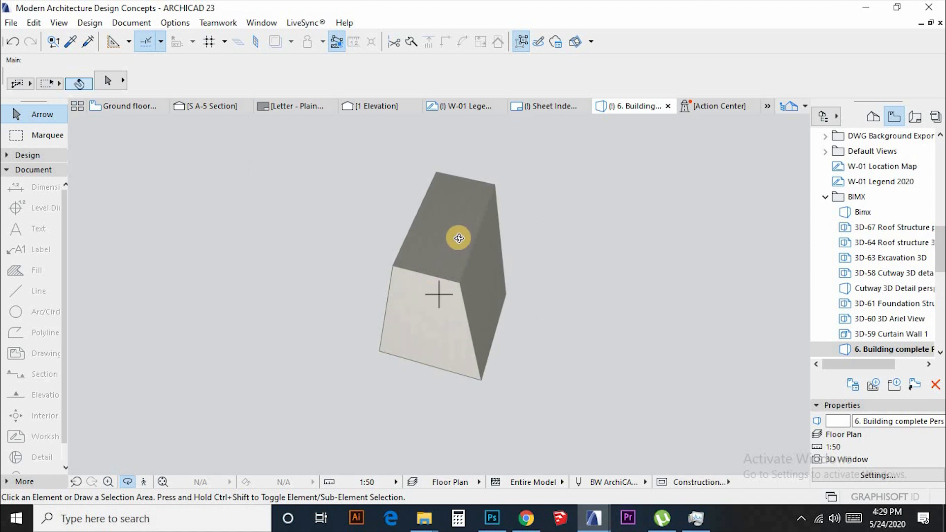
click(122, 106)
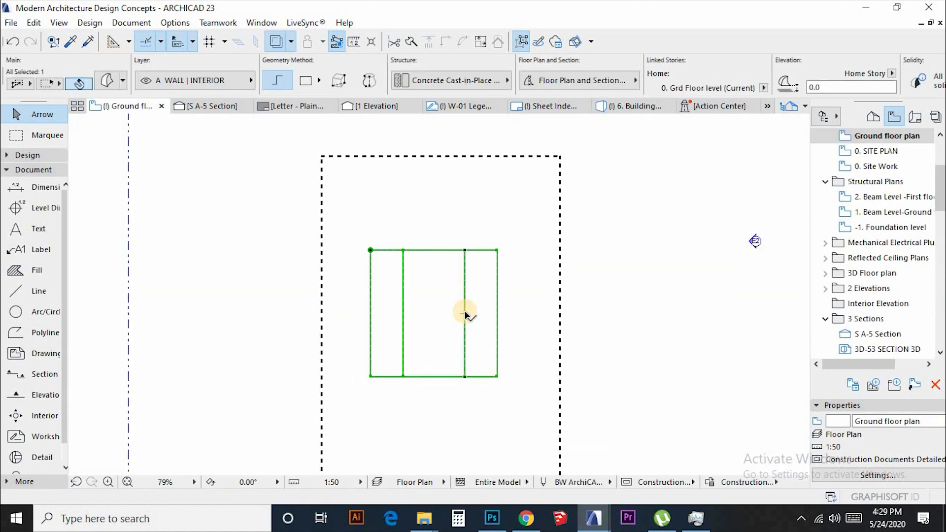
click(464, 313)
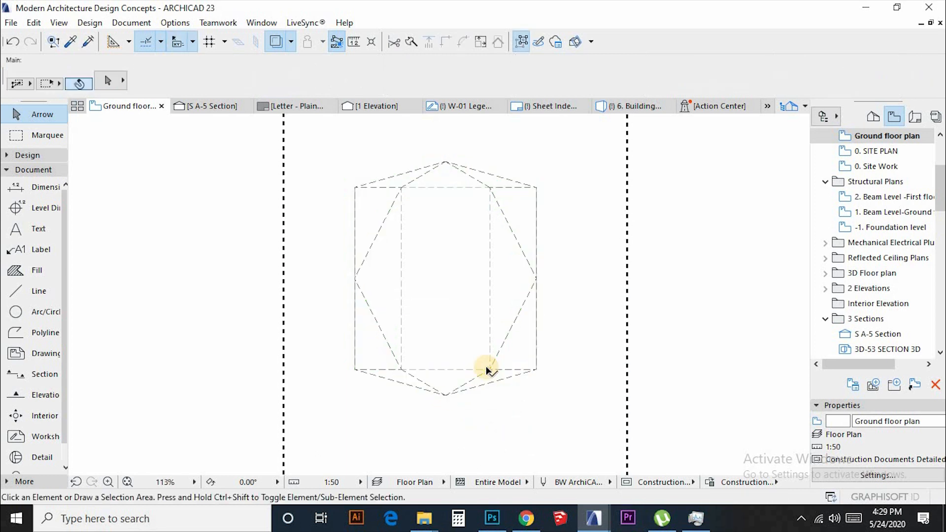
click(631, 106)
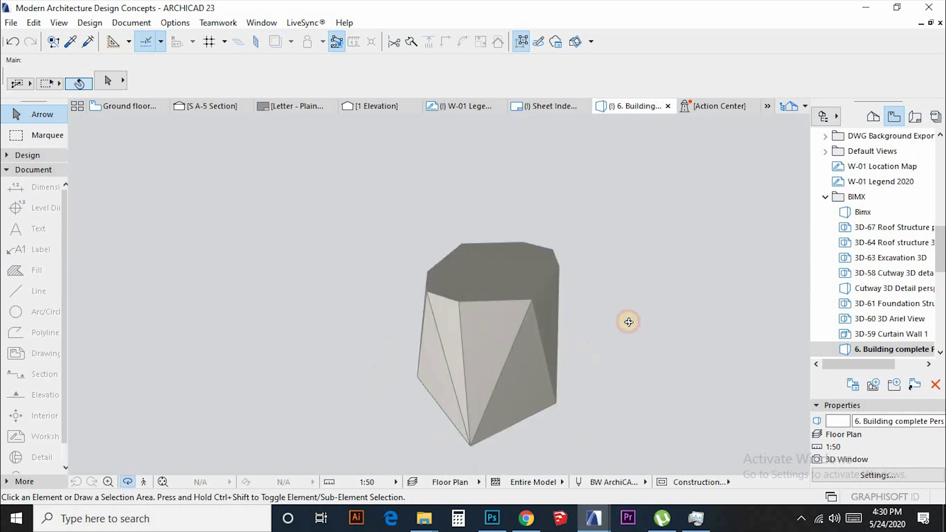
- Add a square base Morph block and raise the faceted shell into a taller tower
click(124, 106)
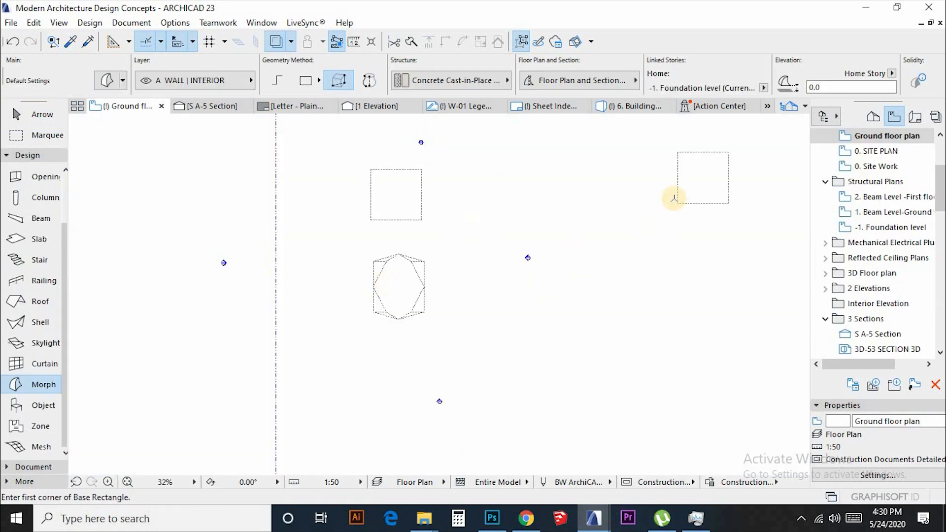
click(43, 115)
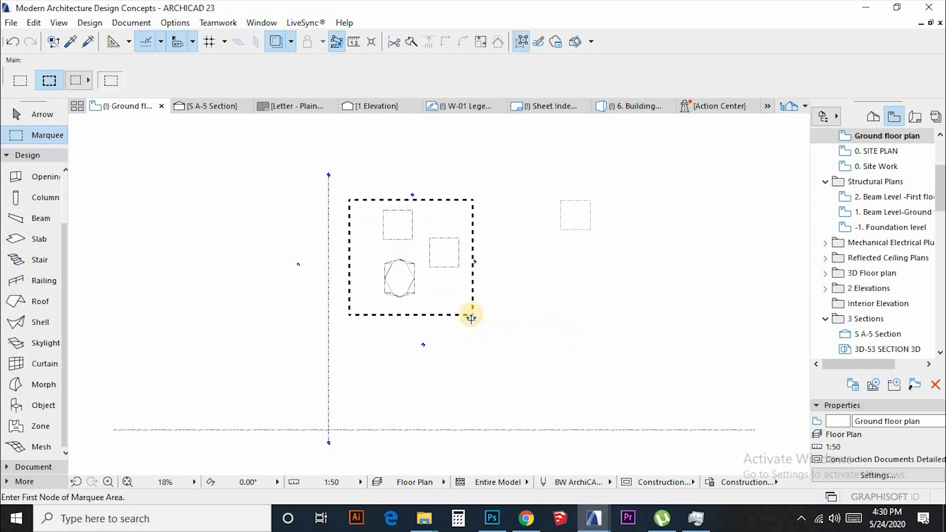
click(630, 105)
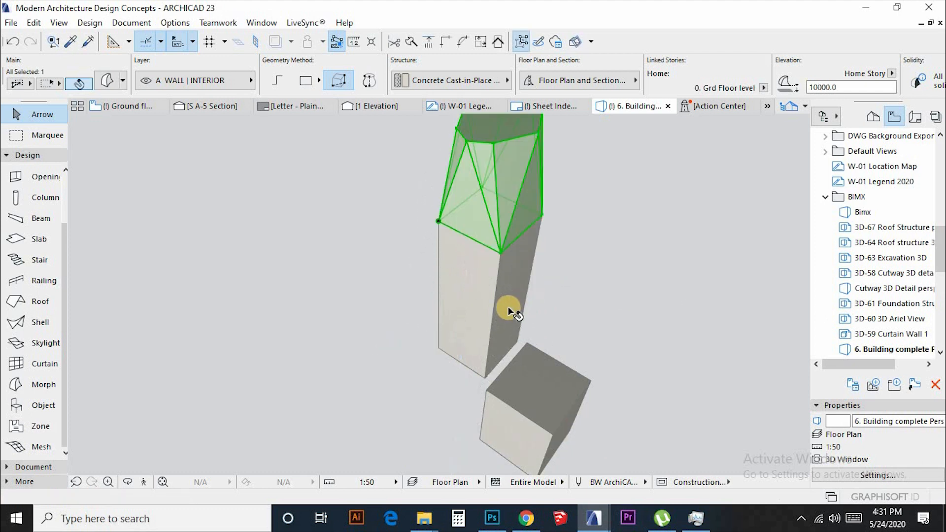
click(125, 106)
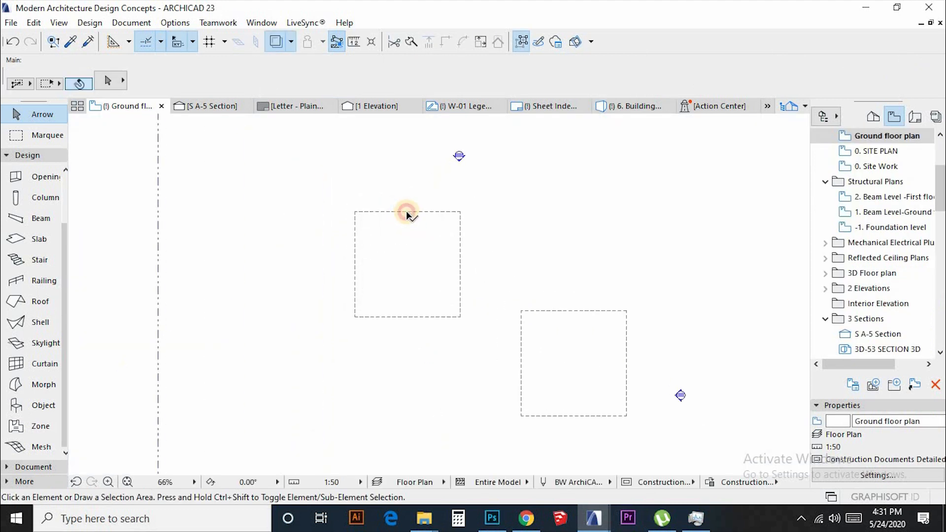
- Offset the square block's right edge by 50
click(407, 213)
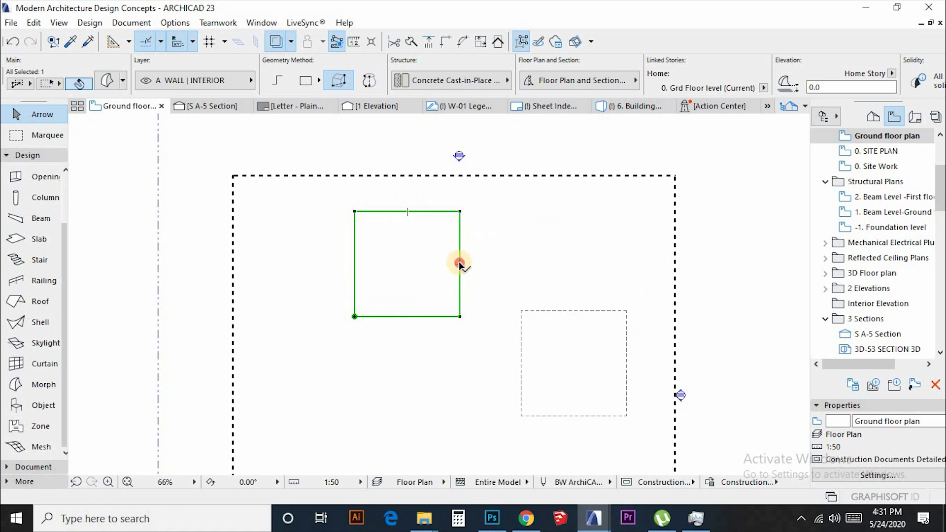
click(458, 264)
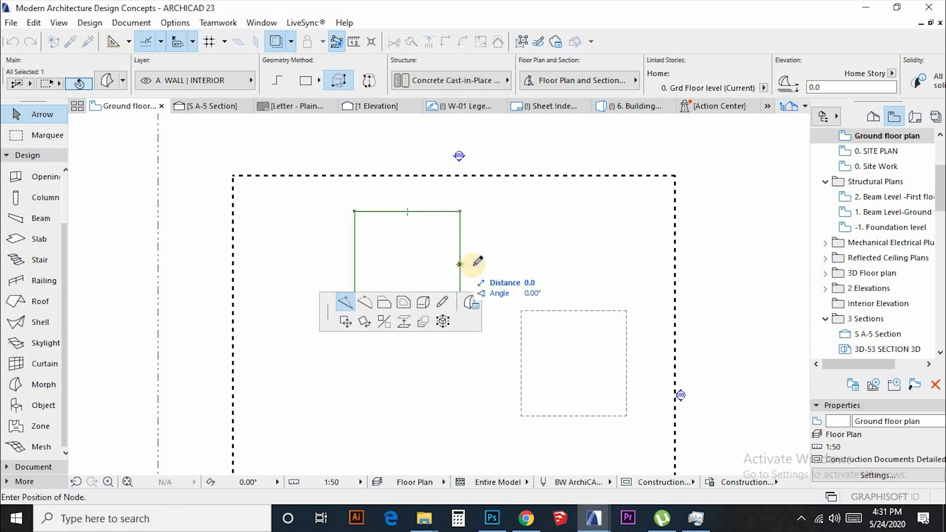
text(50)
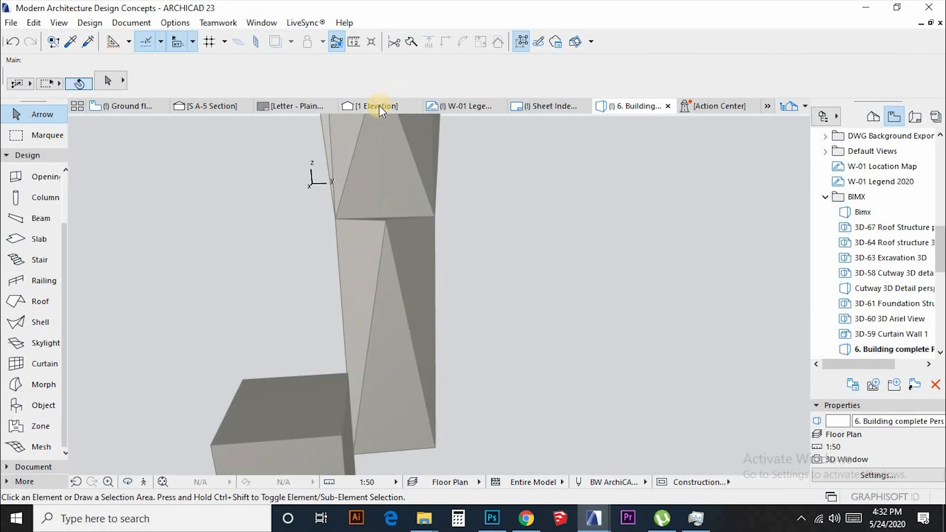
- Move the shell's lower corner node by 500 and rotate the tower's upper section into a spindle form
click(374, 105)
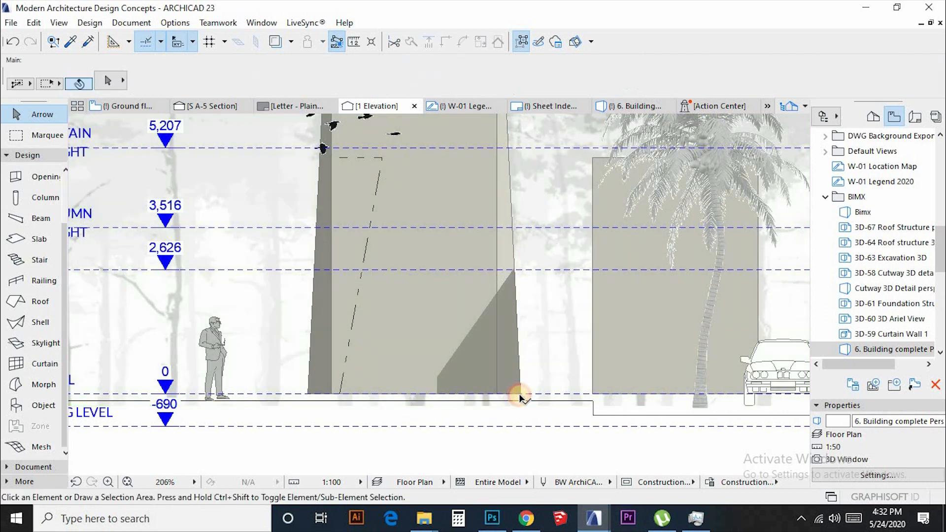
click(520, 395)
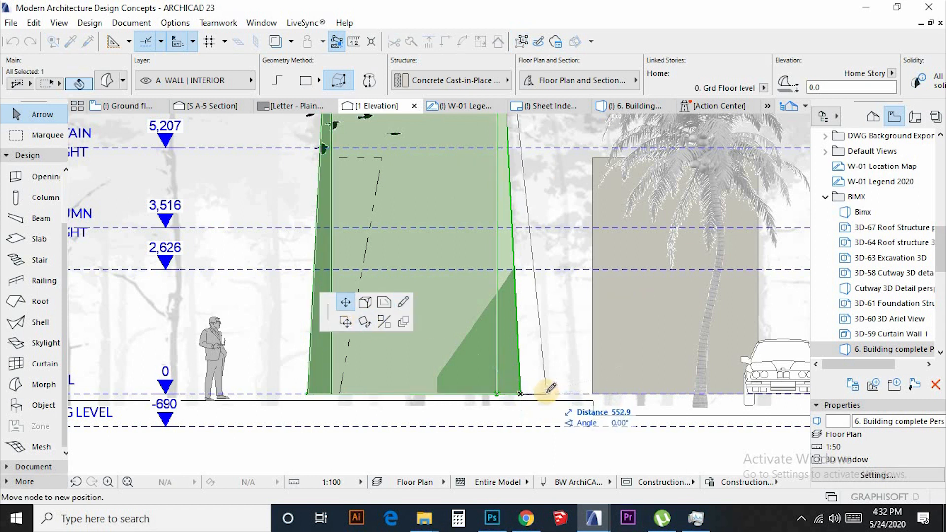
text(500)
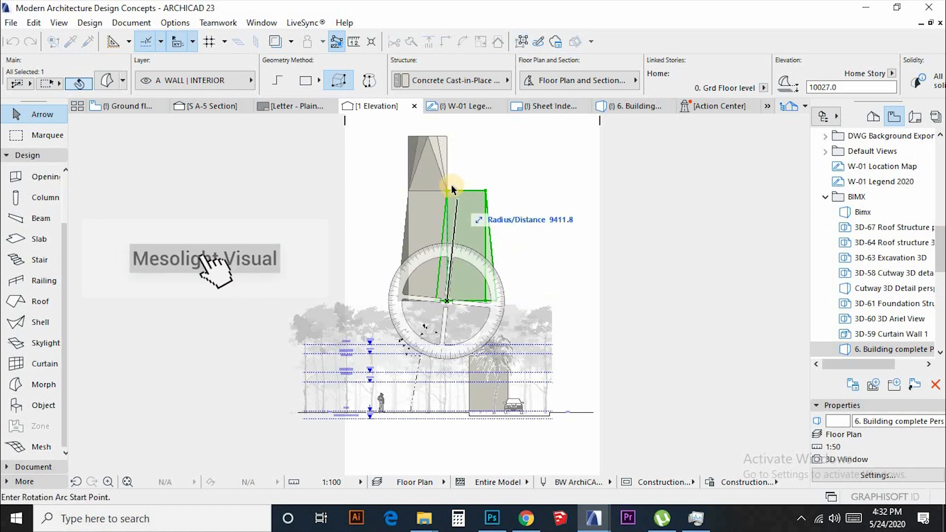
click(443, 443)
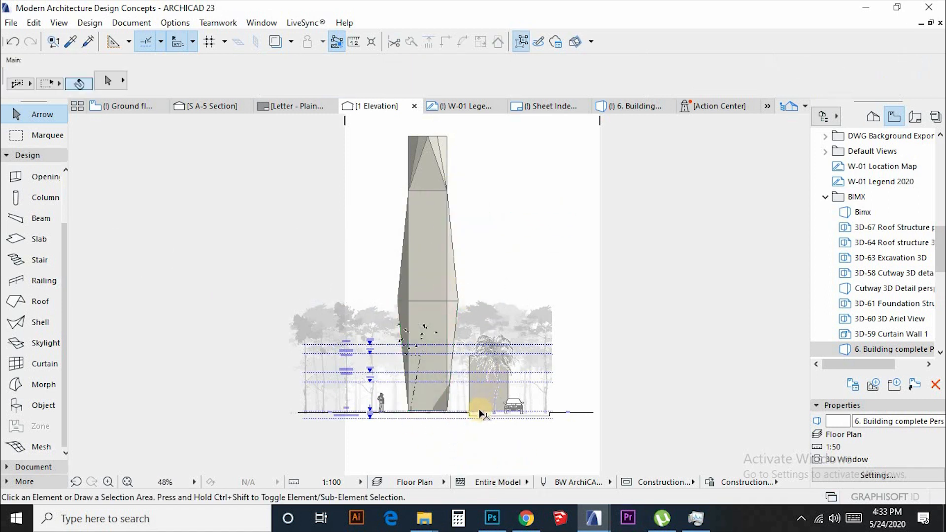
- Orbit the 3D model to view the whole faceted tower and its base beside the cube
scroll(down, 3)
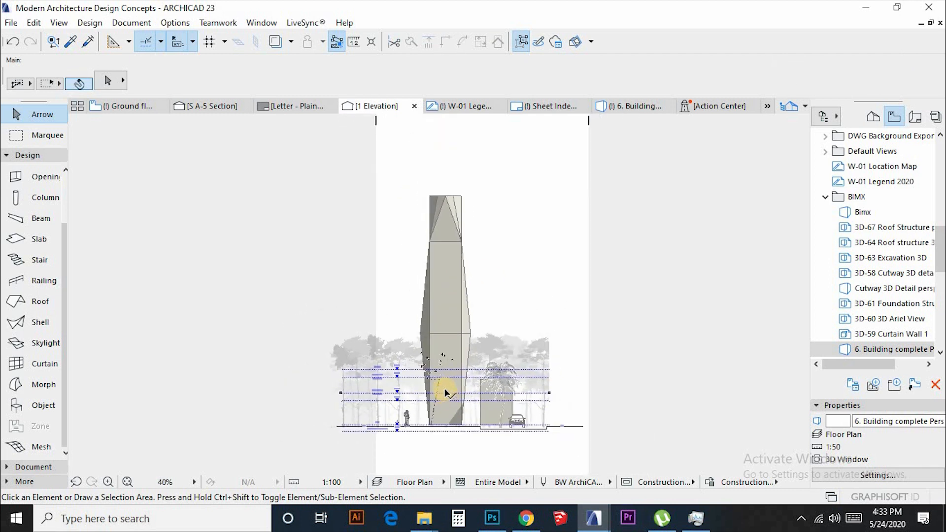
click(630, 106)
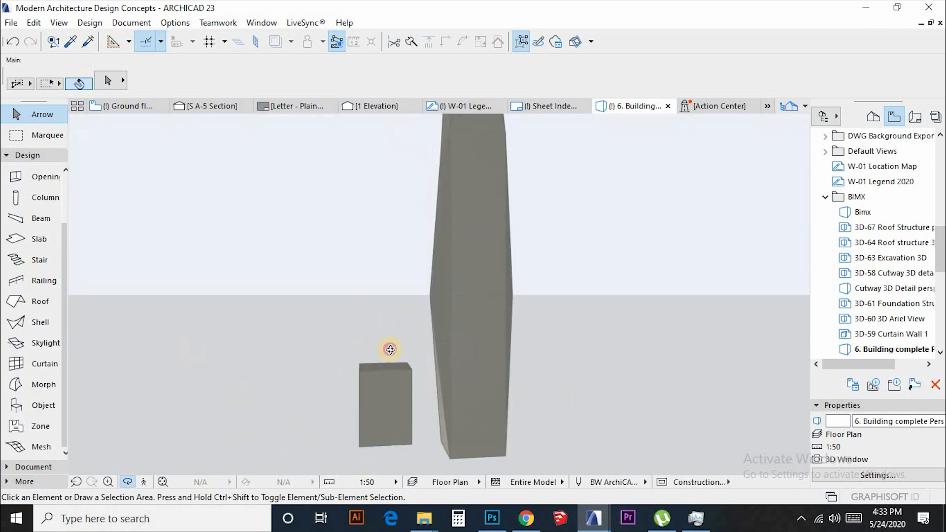
drag(390, 349, 488, 332)
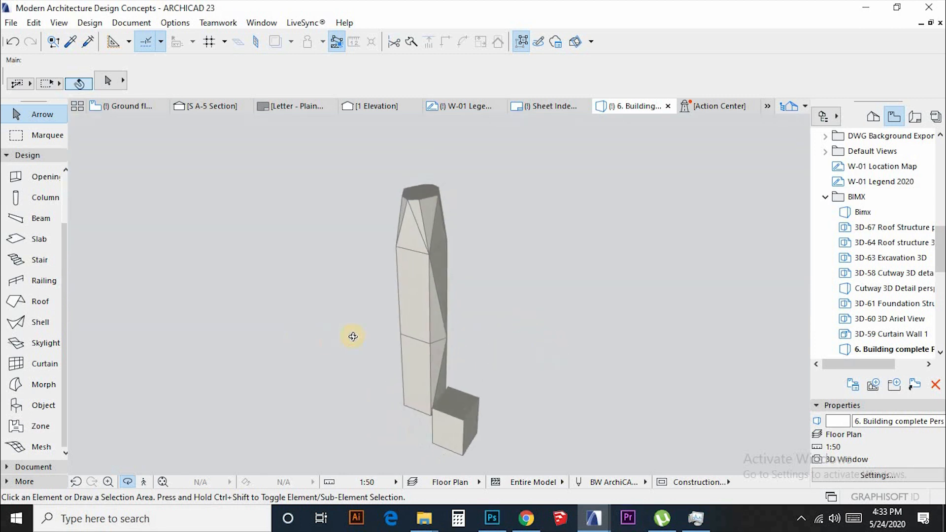
drag(352, 336, 429, 390)
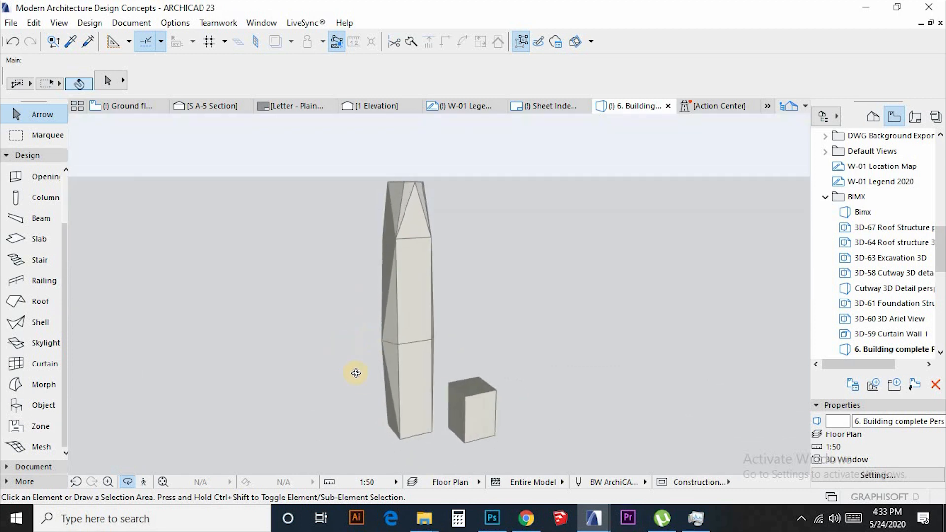
drag(354, 373, 405, 421)
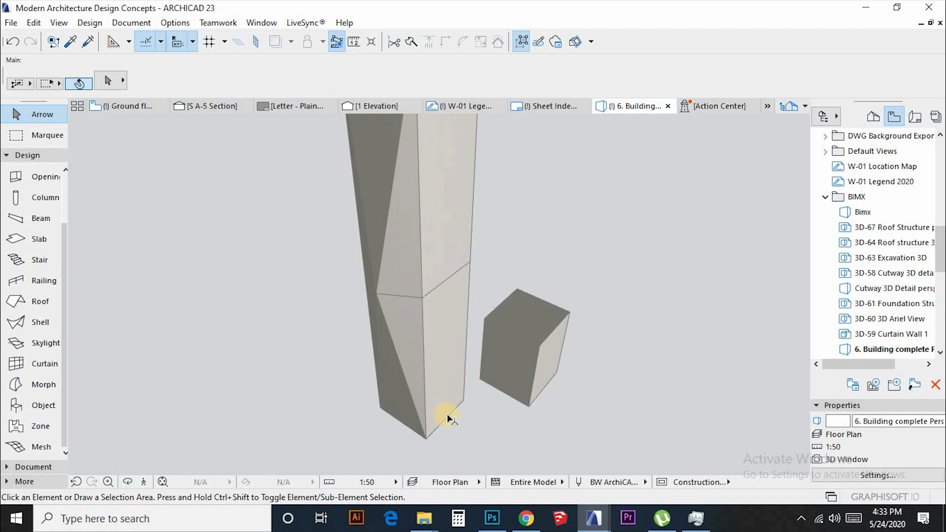
- Move a base node of the tower by 5400 to taper its lower section
click(443, 420)
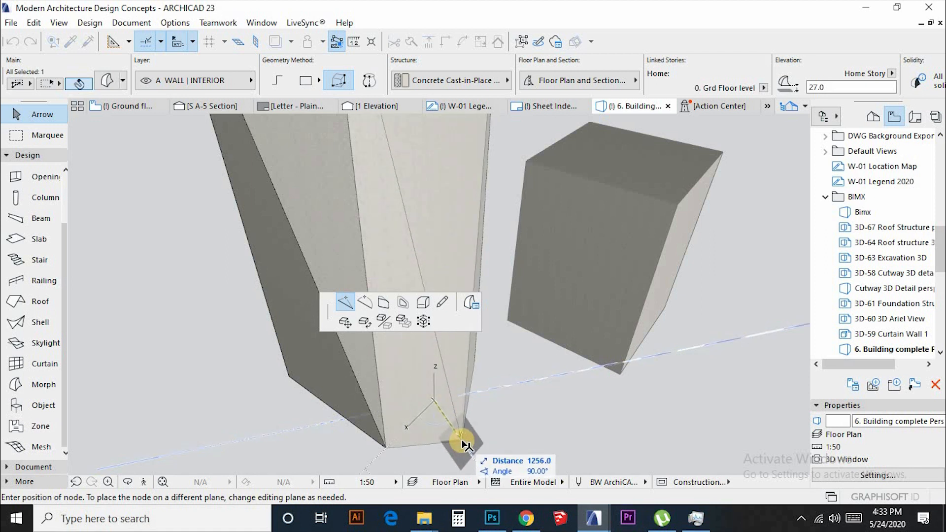
text(5400)
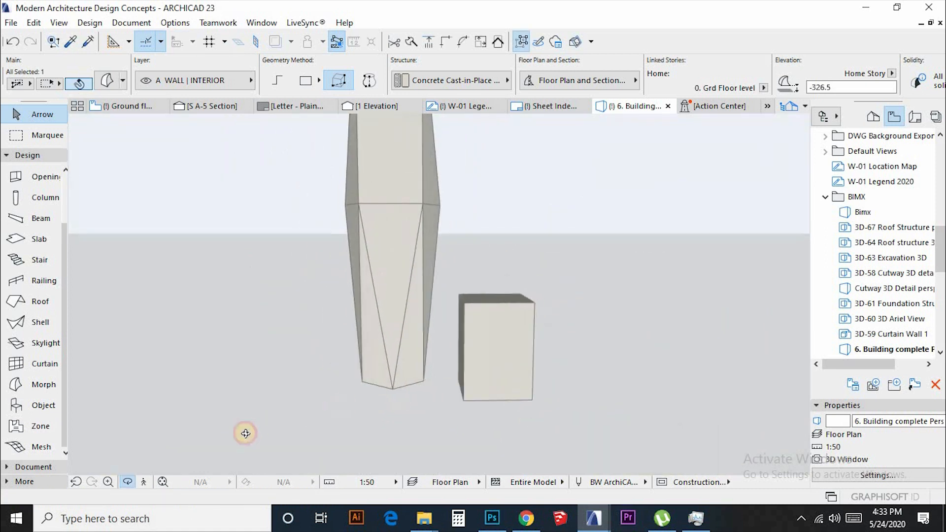
drag(245, 433, 251, 315)
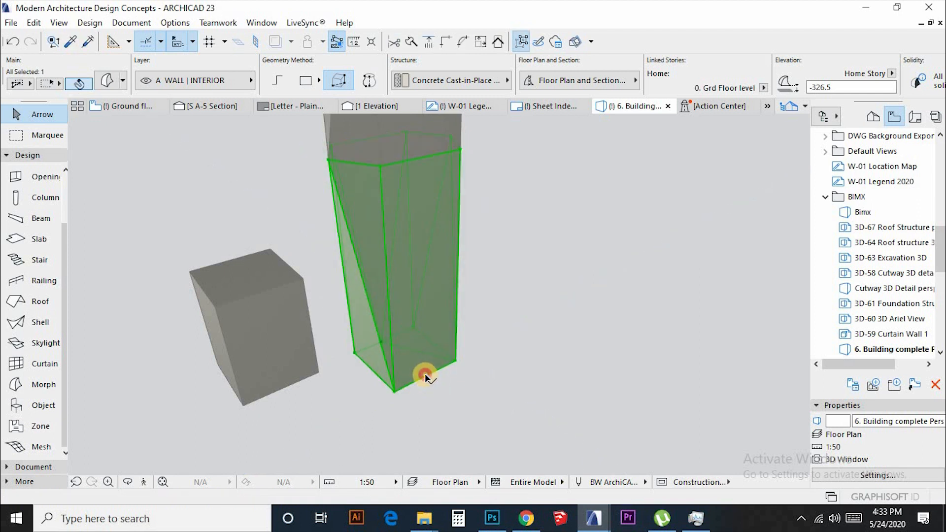
- Edit another node of the lower shaft by 50 so the base narrows like the top
click(426, 374)
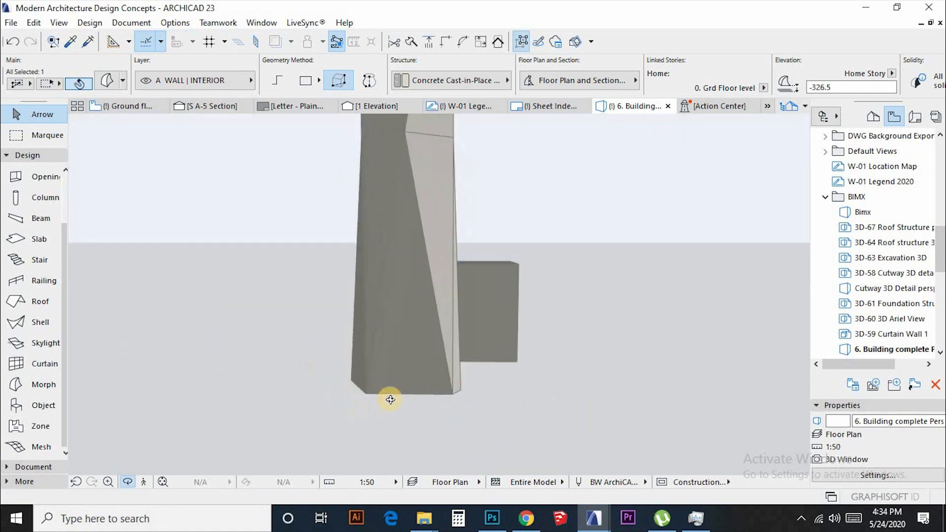
drag(389, 399, 430, 403)
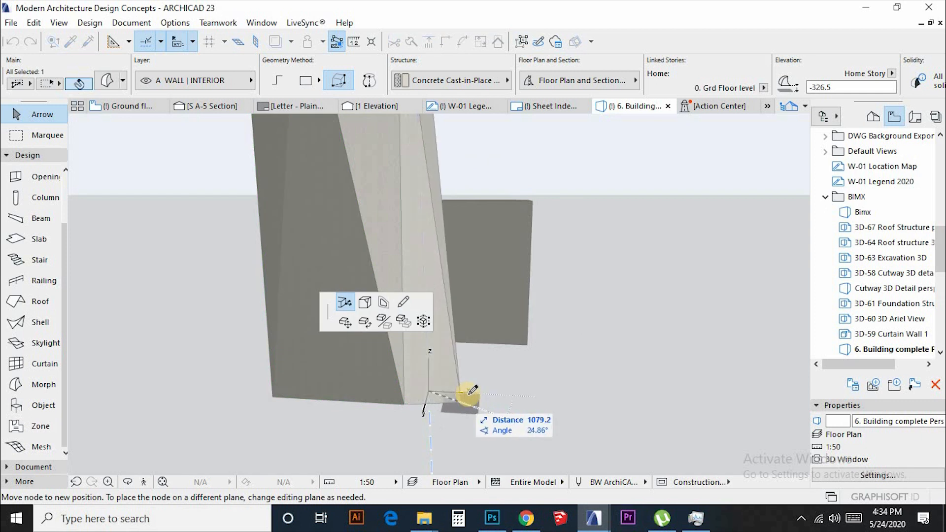
text(50)
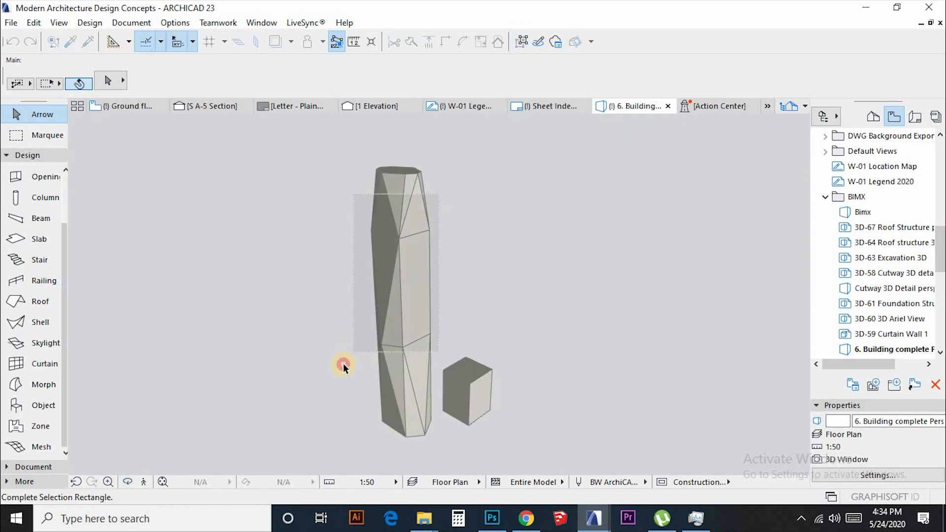
- Union the three stacked tower morphs into one solid via Boolean Operations
right_click(344, 367)
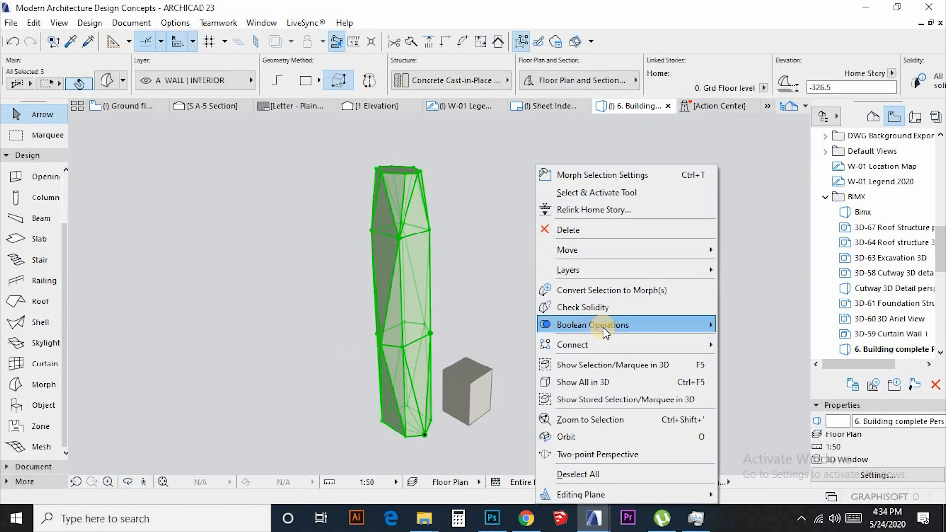
mouse_move(606, 324)
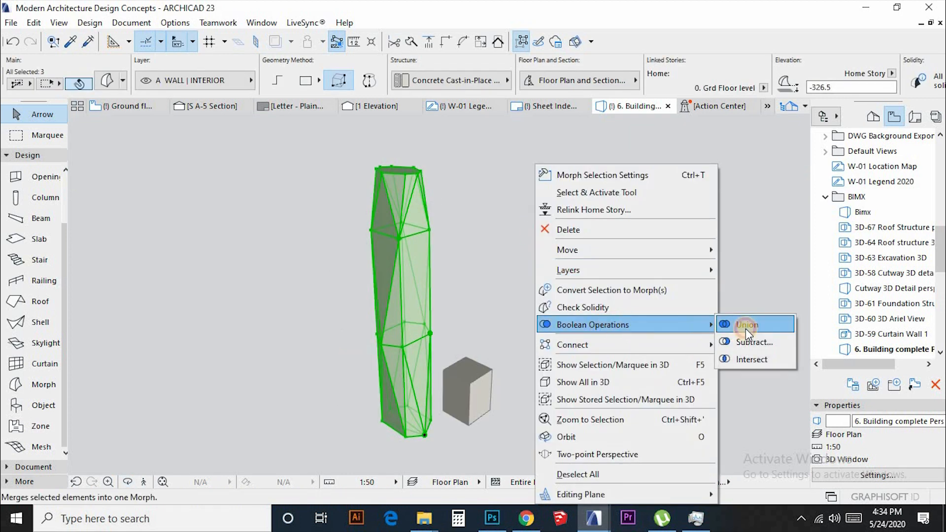
click(747, 324)
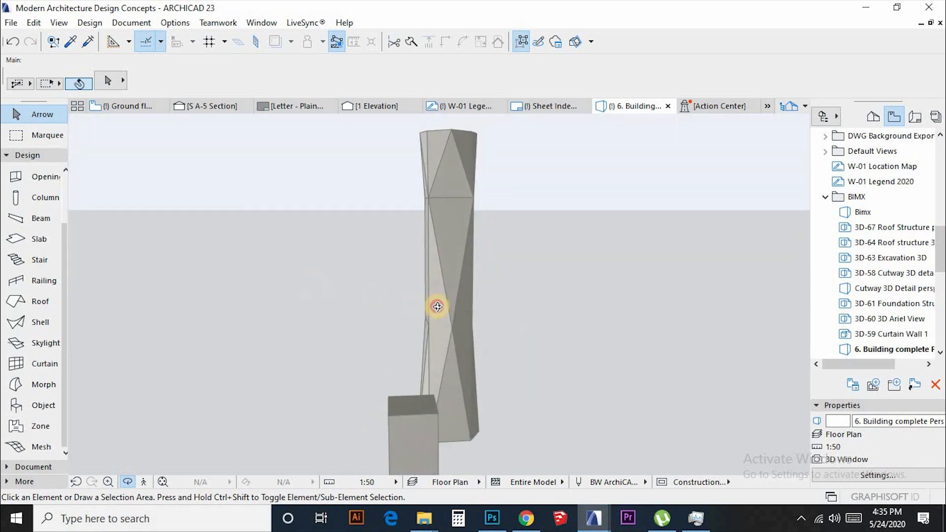
- Select the tower morph's faceted outline on the ground floor plan
click(124, 106)
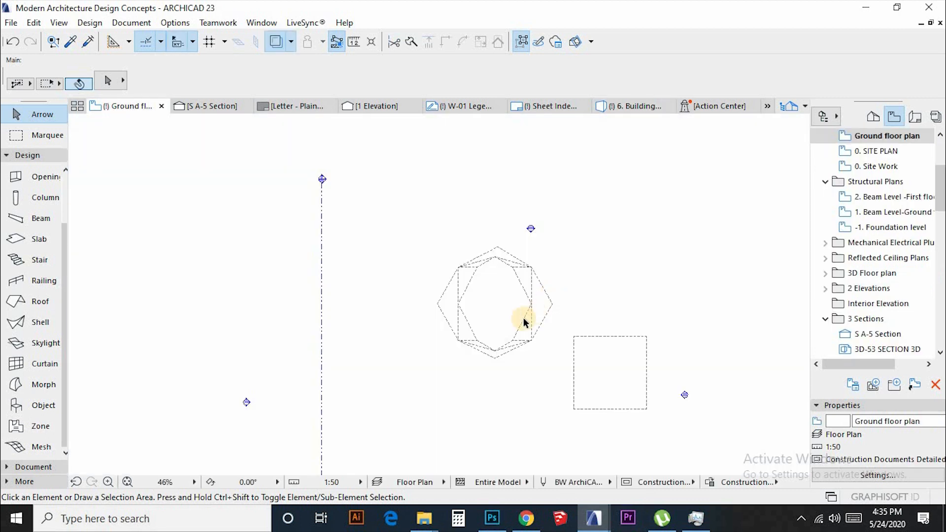
click(522, 316)
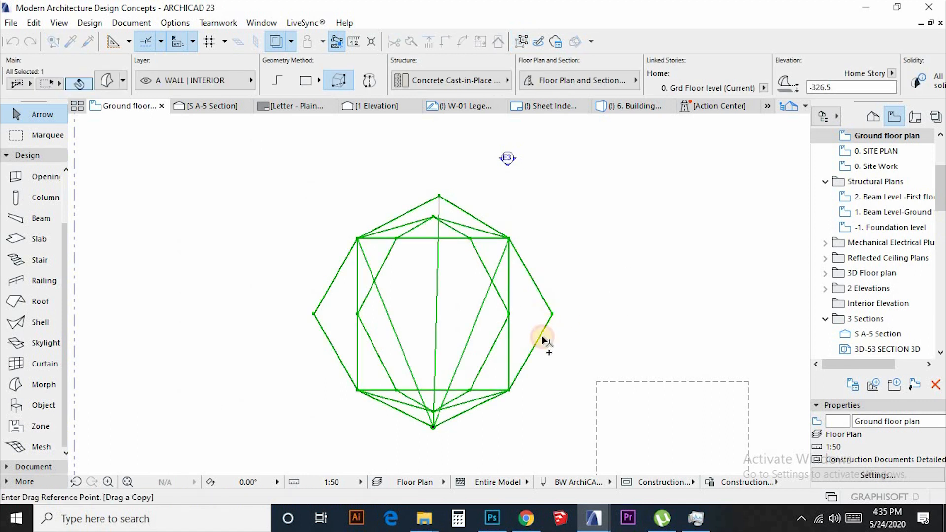
mouse_move(35, 285)
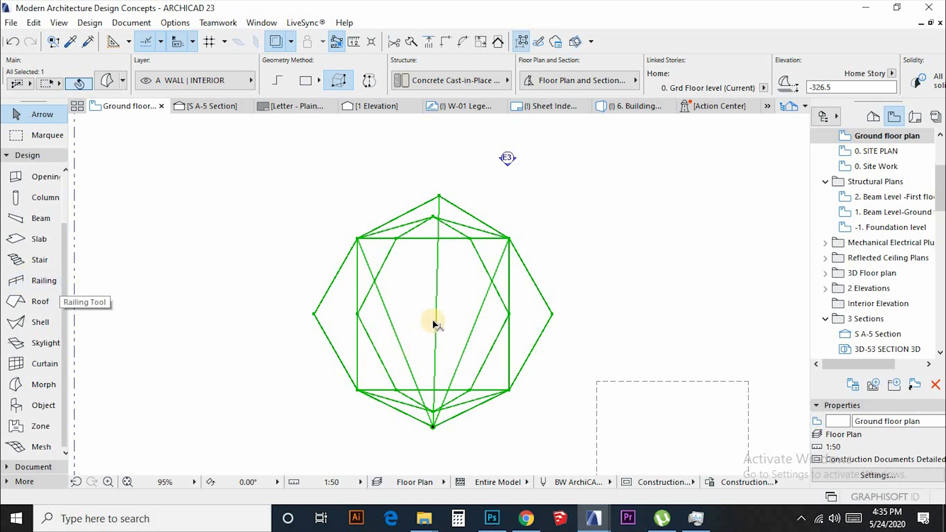
mouse_move(436, 318)
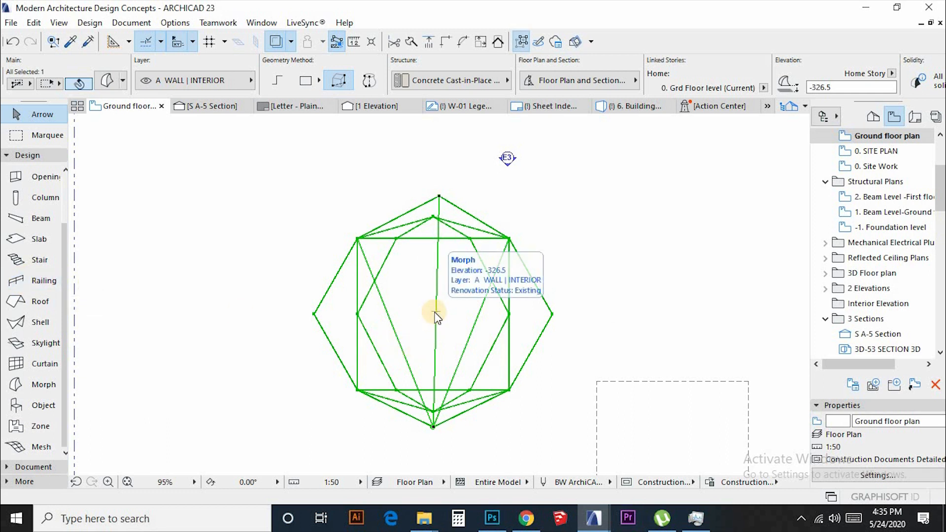
click(520, 41)
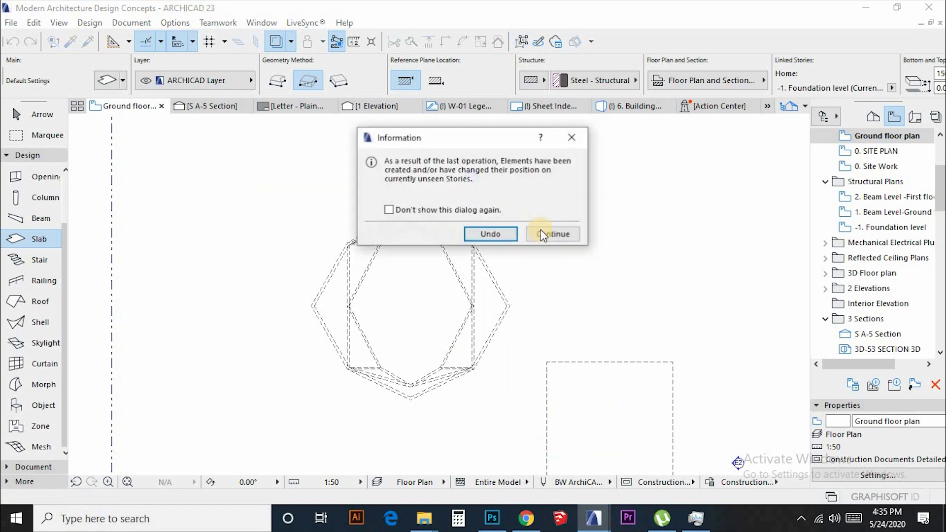
mouse_move(552, 235)
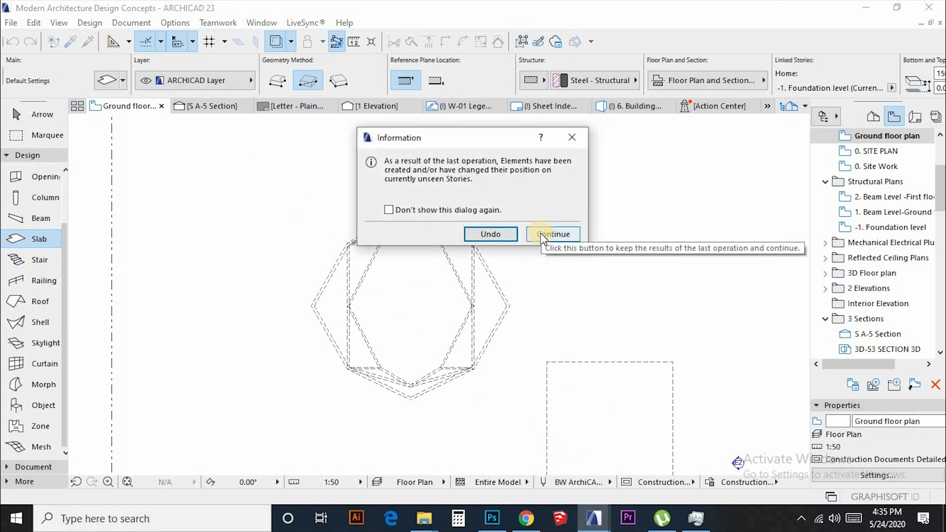
- Keep the operation's results and start the Slab tool for the tower's base slab
click(552, 235)
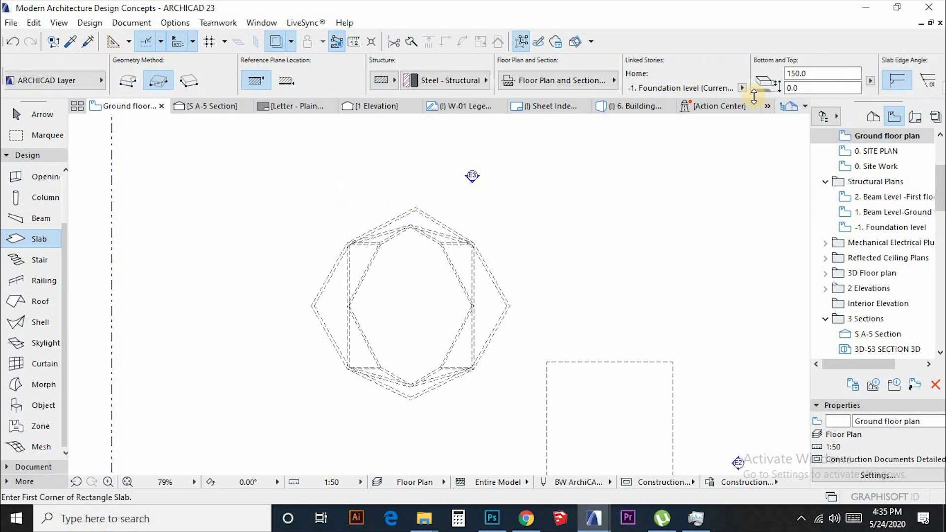
click(740, 88)
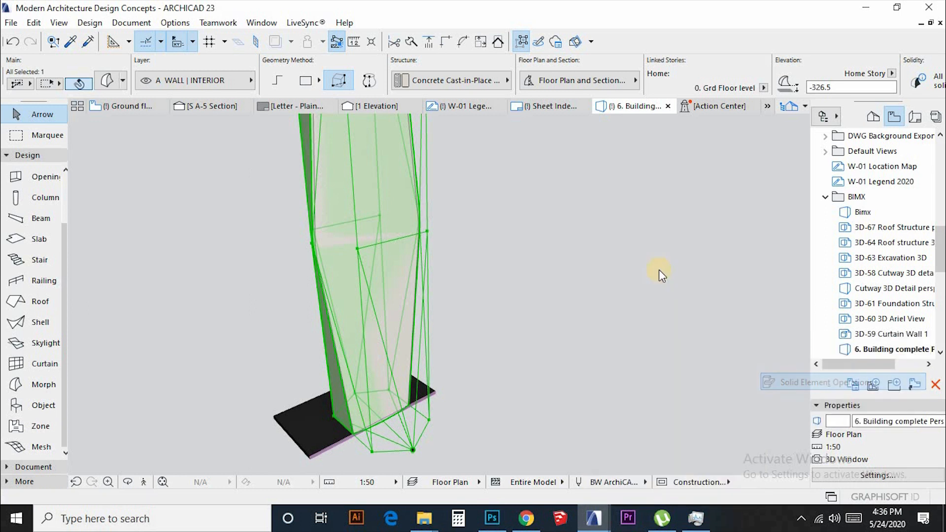
- Register the faceted tower shell in Solid Element Operations as the cutting shape
click(820, 383)
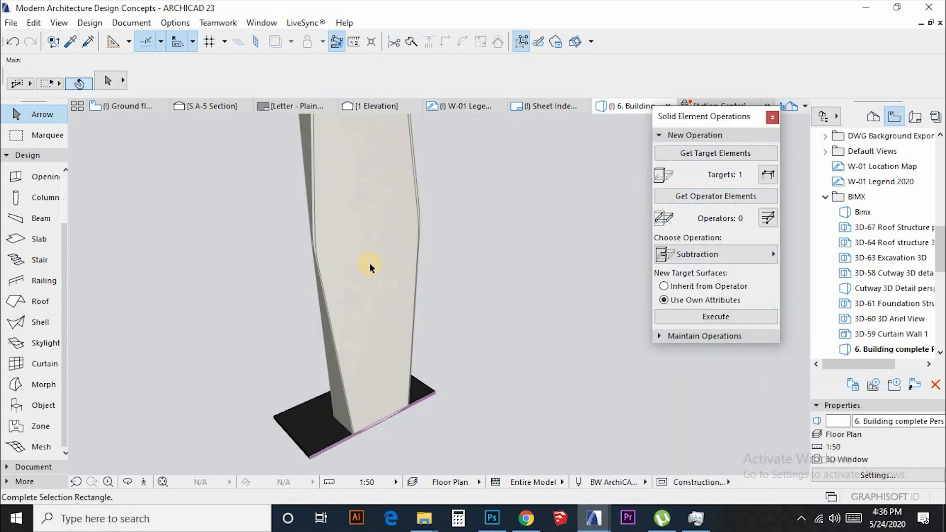
mouse_move(363, 264)
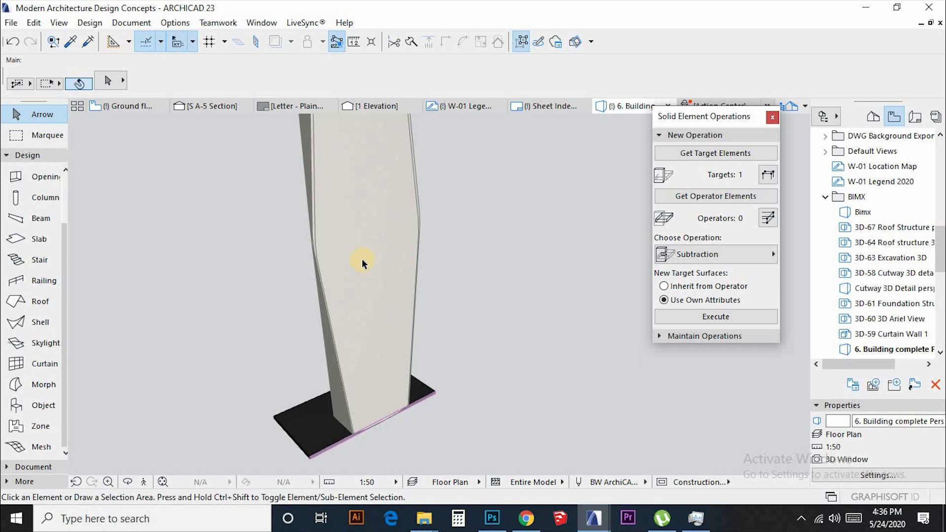
click(361, 264)
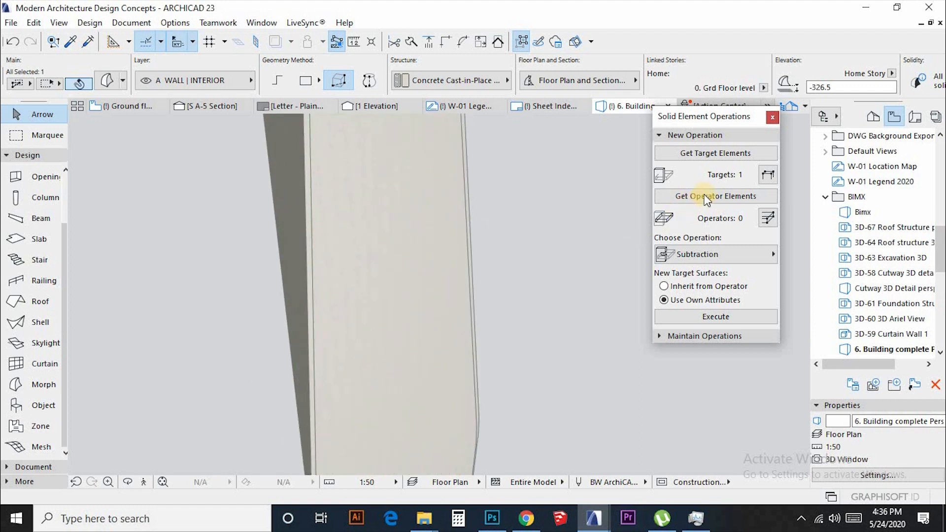
click(715, 196)
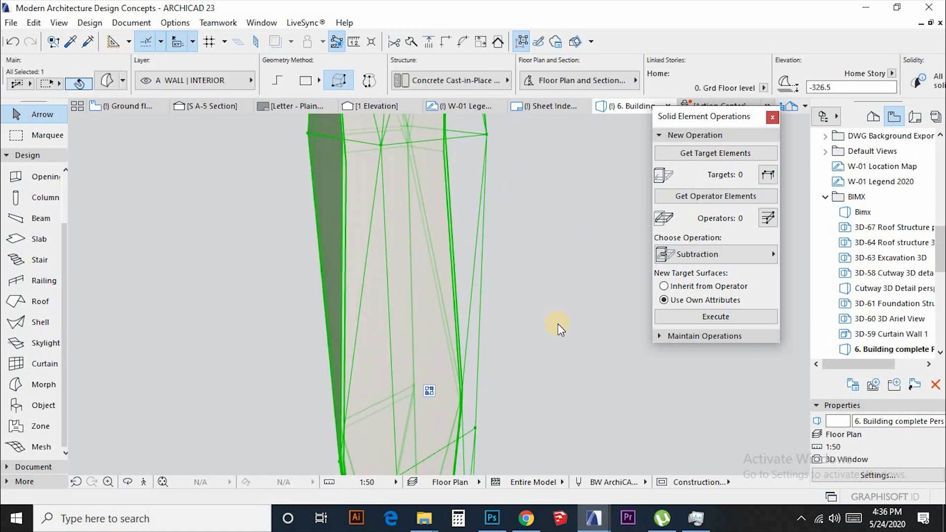
- Convert the tower shell into a morph and apply its override surface settings
right_click(558, 326)
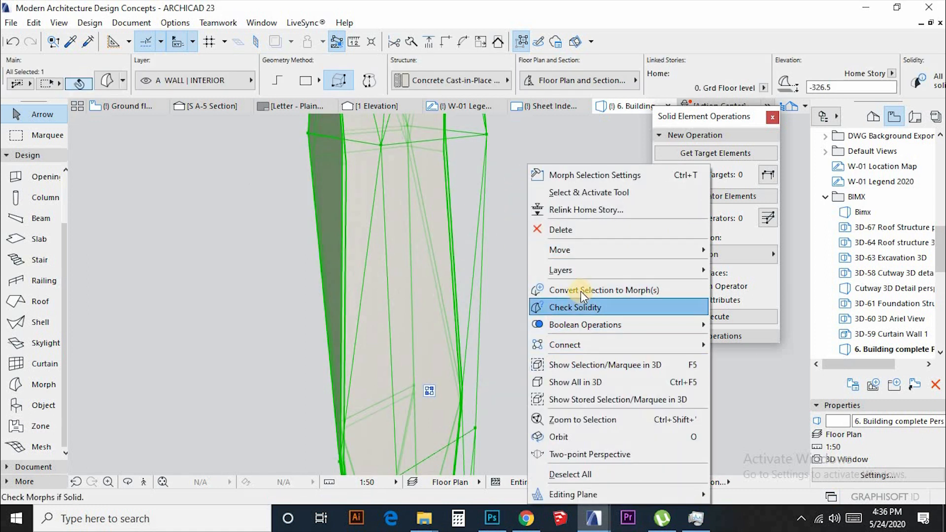
click(604, 289)
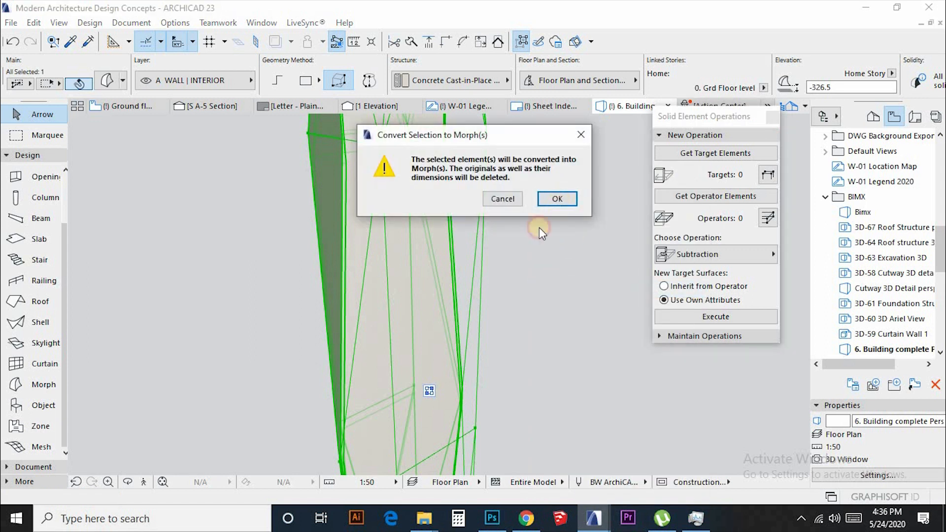
click(556, 198)
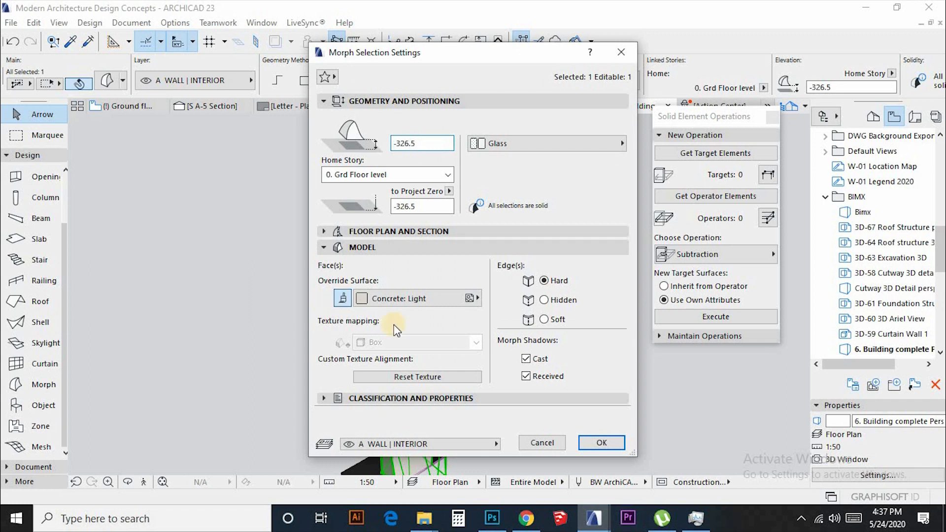
click(600, 443)
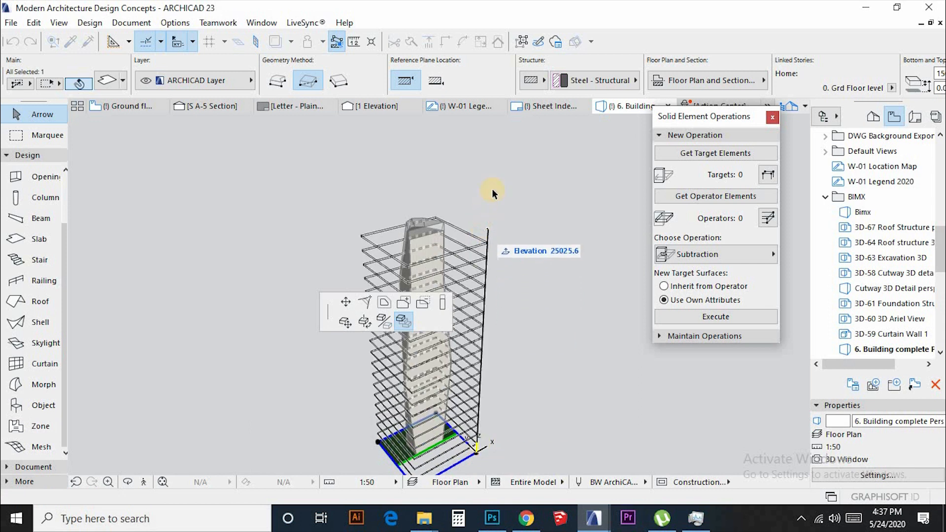
- Select all 19 stacked floor slabs and set them as the operation targets
click(11, 41)
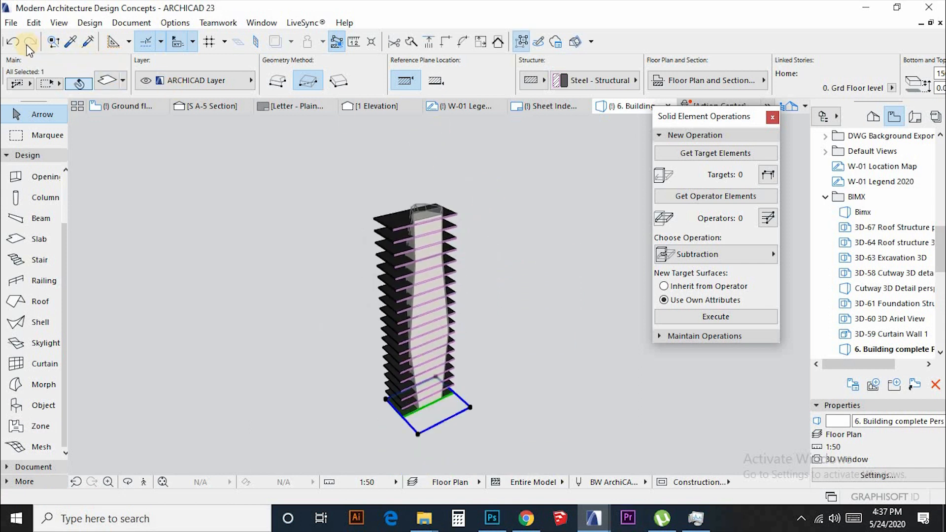
click(30, 42)
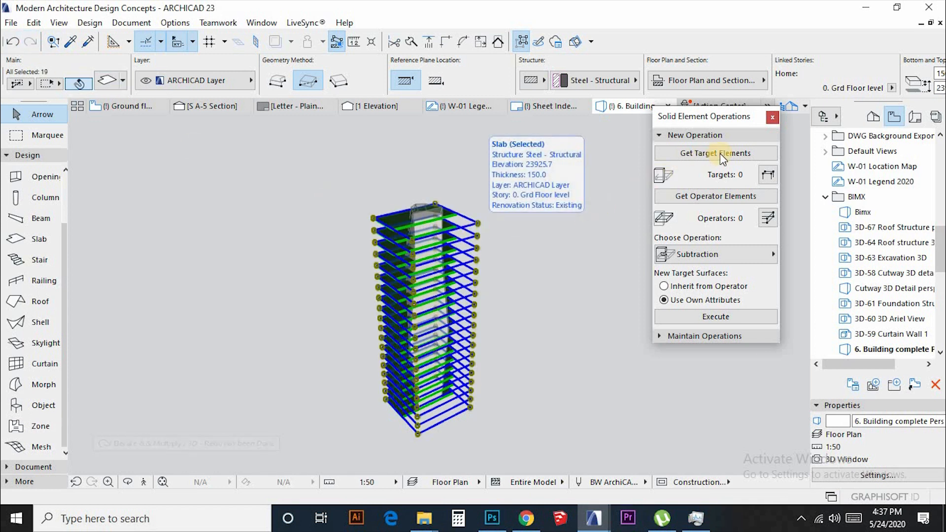
click(715, 153)
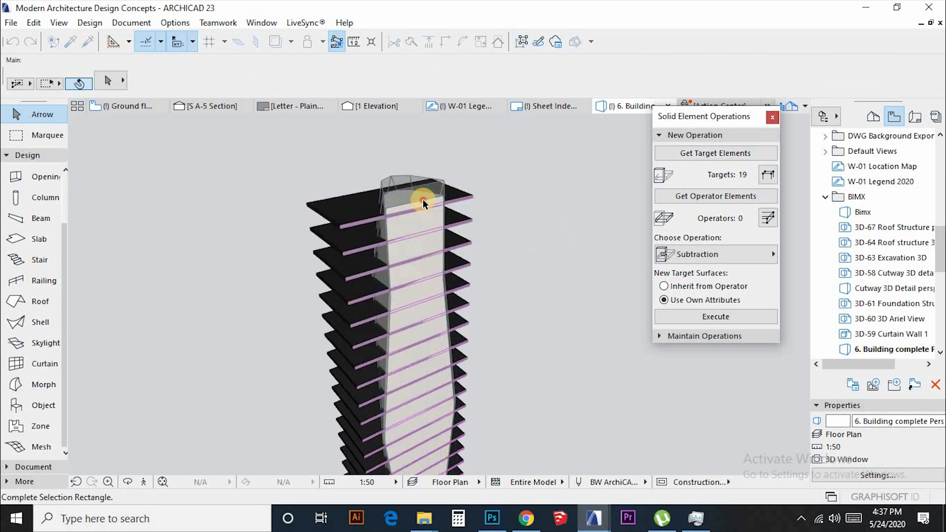
- Set the glass shell as operator and choose Intersection as the operation type
click(423, 202)
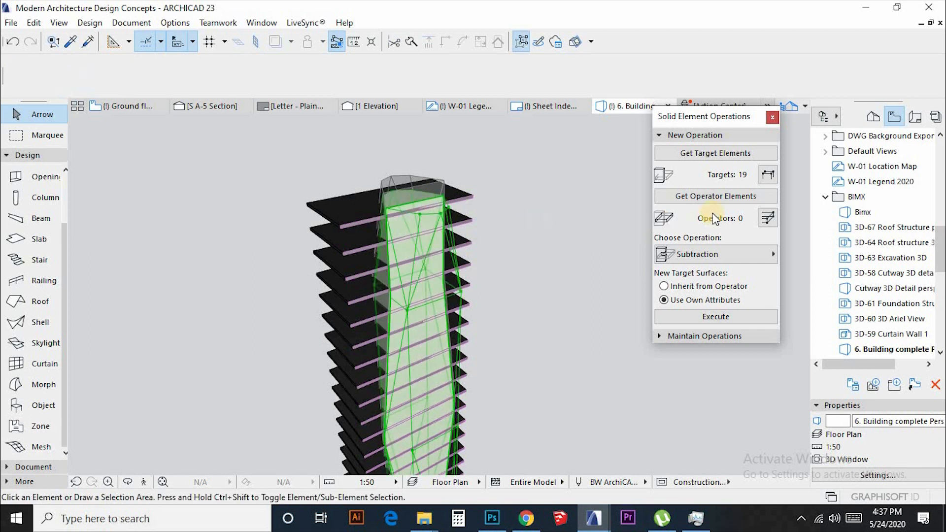
click(715, 196)
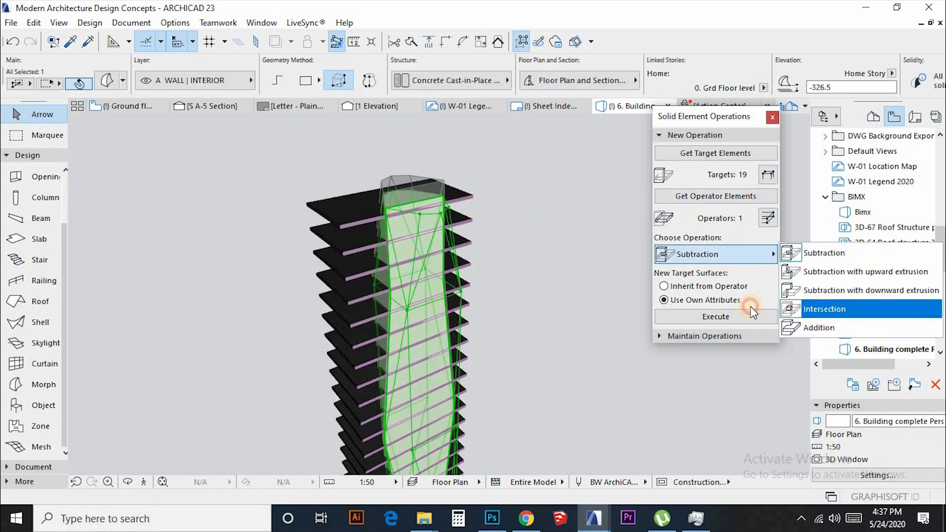
click(824, 308)
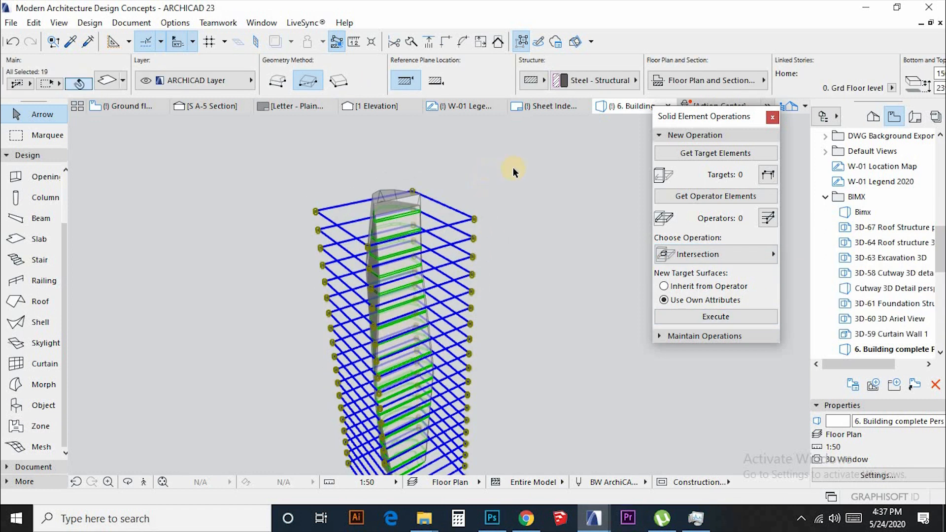
- Convert the 19 selected floor slabs into morphs trimmed inside the shell
right_click(513, 169)
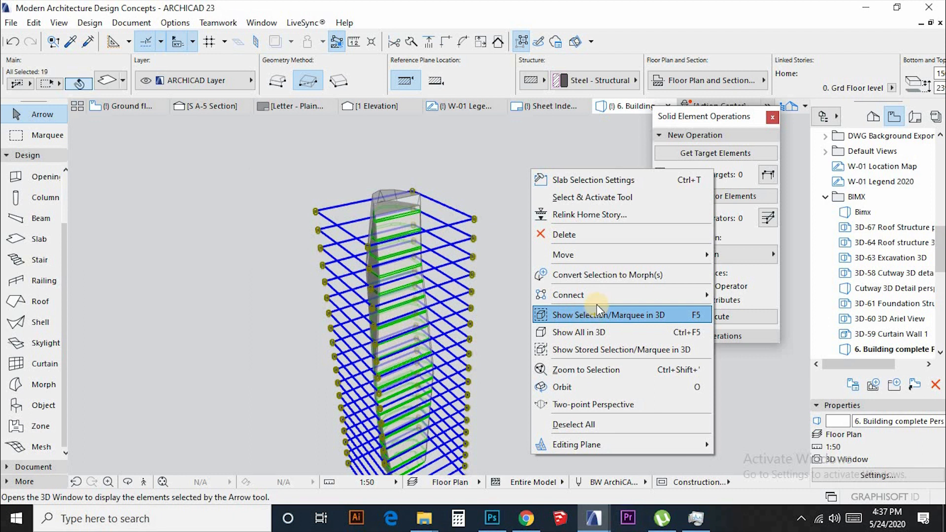
click(605, 275)
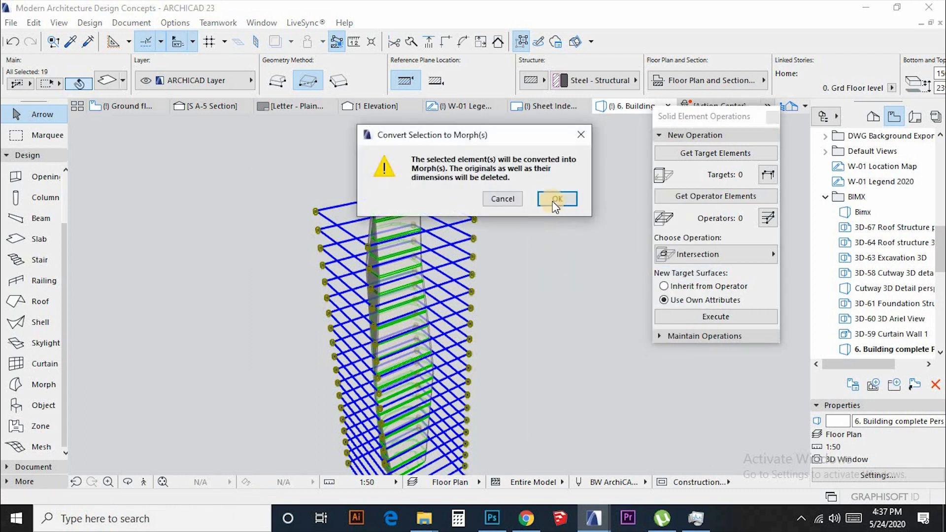
click(555, 199)
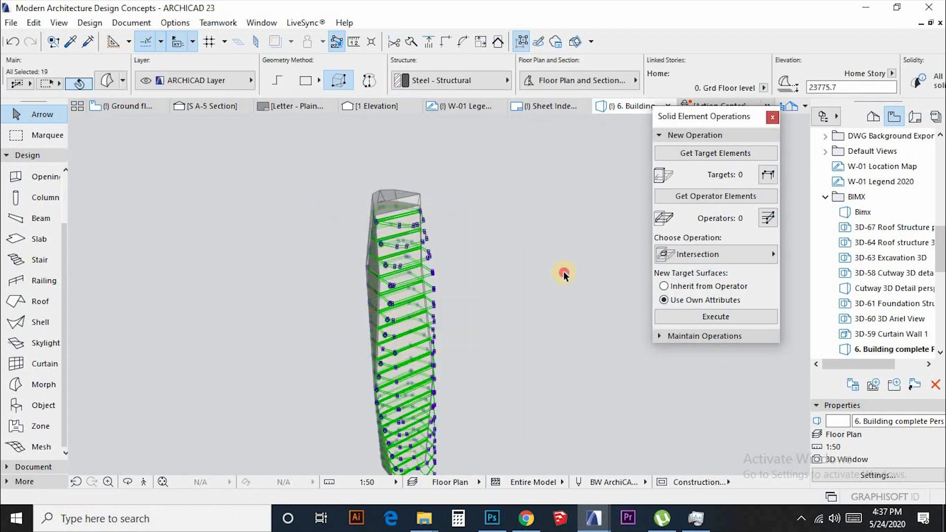
click(563, 271)
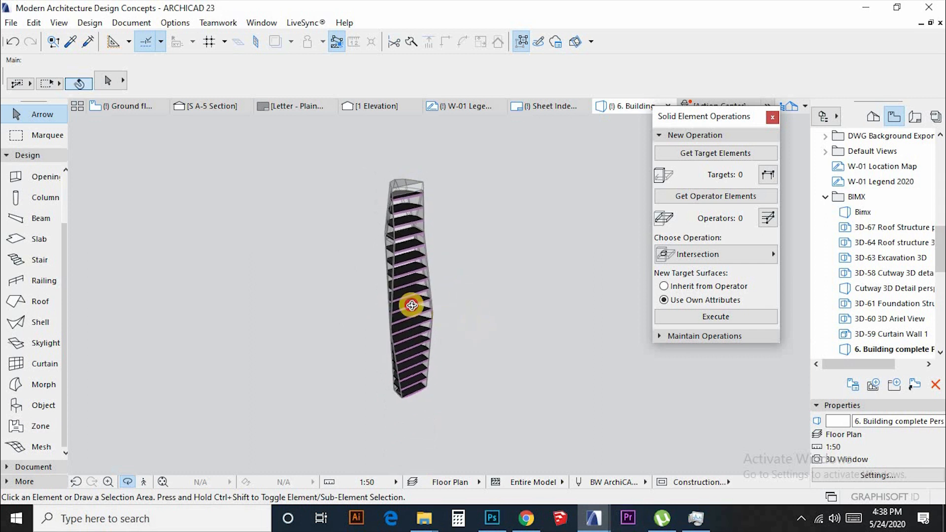
- Orbit the tower, including a low view, to inspect the trimmed slabs
drag(412, 304, 464, 342)
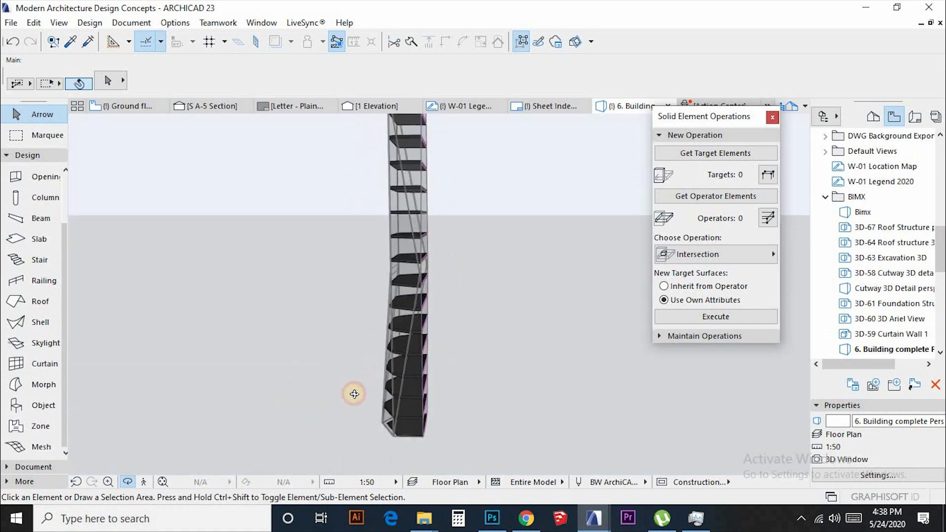
drag(353, 394, 374, 363)
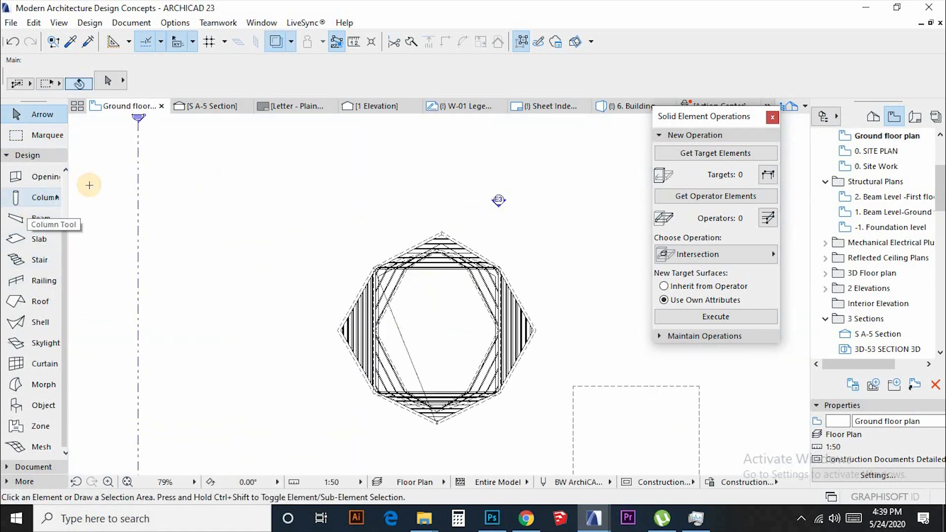
- Choose the Column tool with a basic solid concrete structure
click(41, 197)
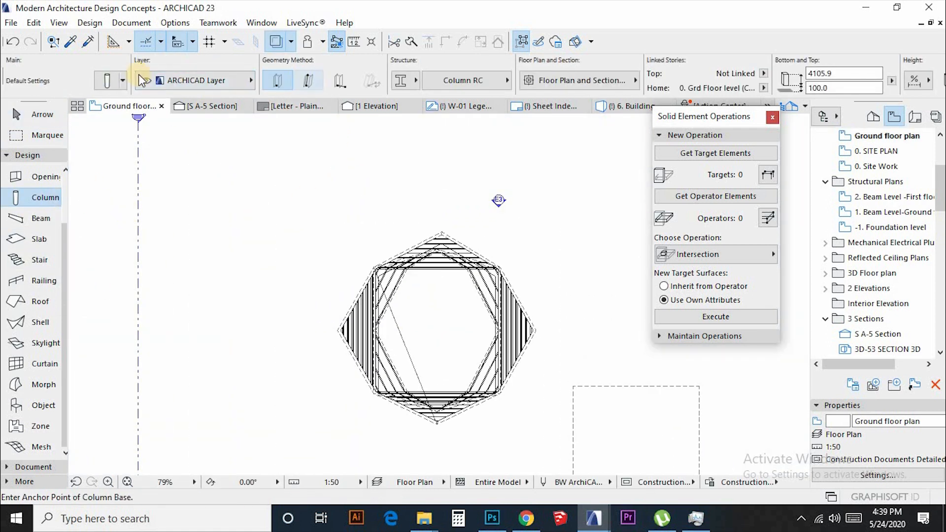
click(405, 80)
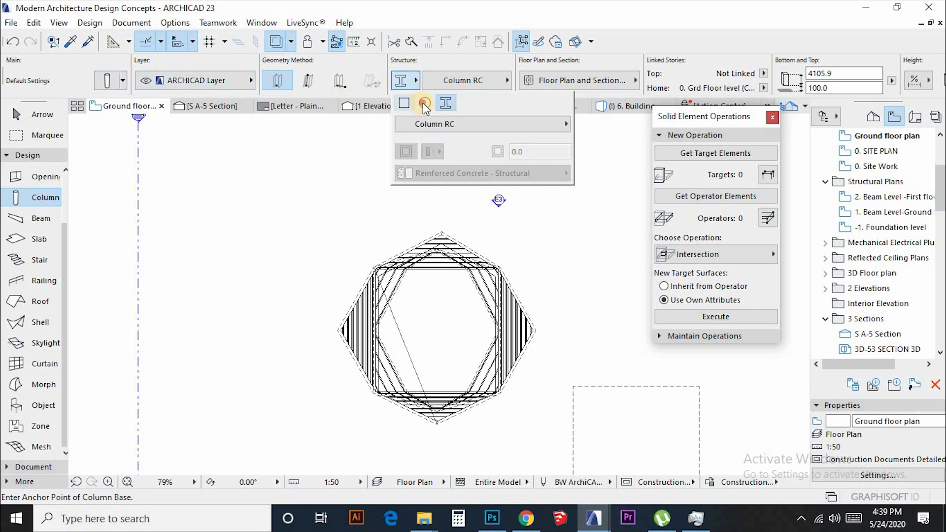
click(424, 102)
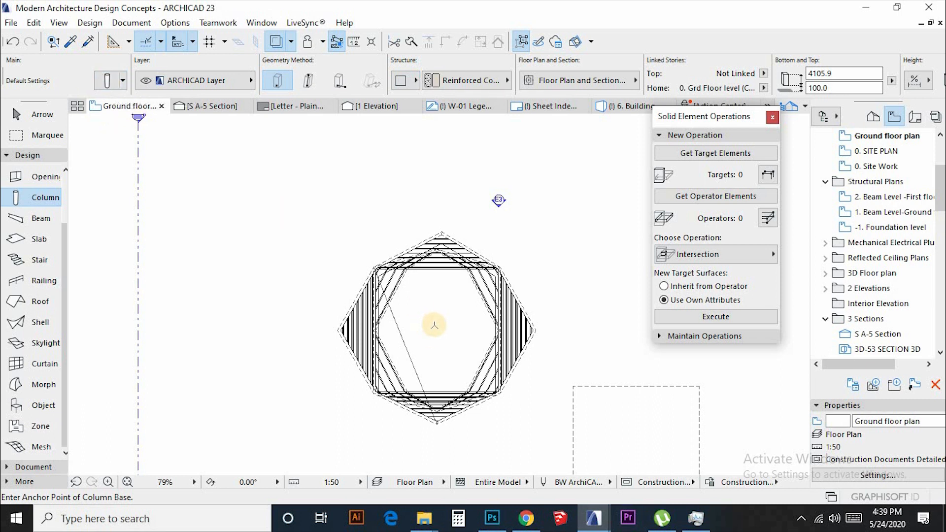
mouse_move(516, 375)
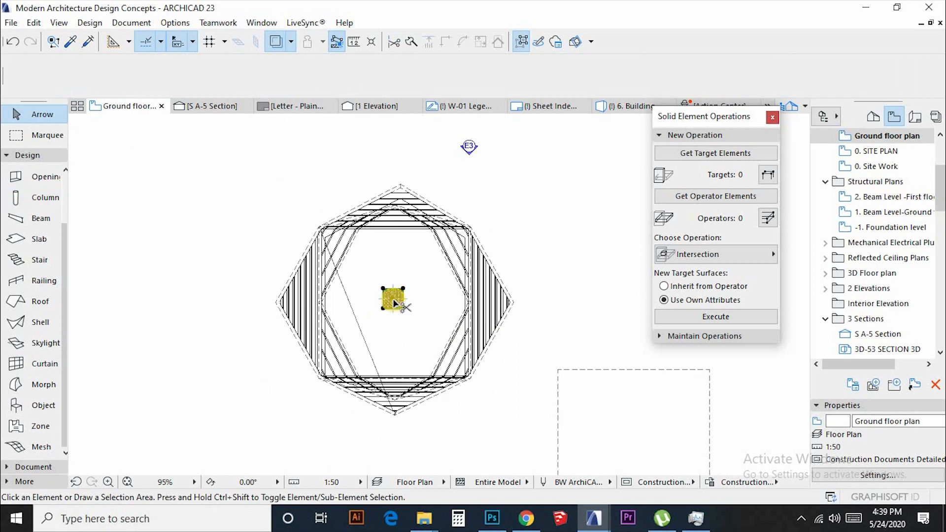
- Place the column and move it to the centre of the ground floor plan
click(393, 299)
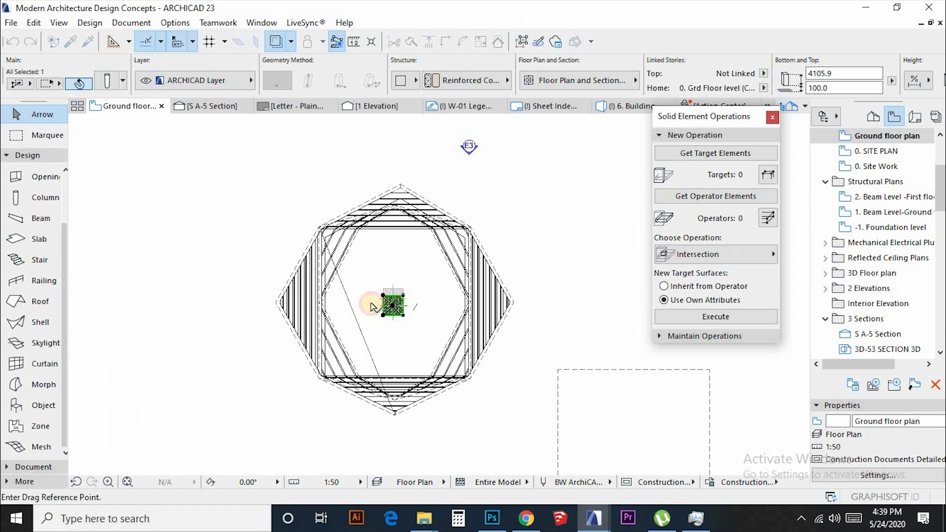
drag(373, 305, 400, 184)
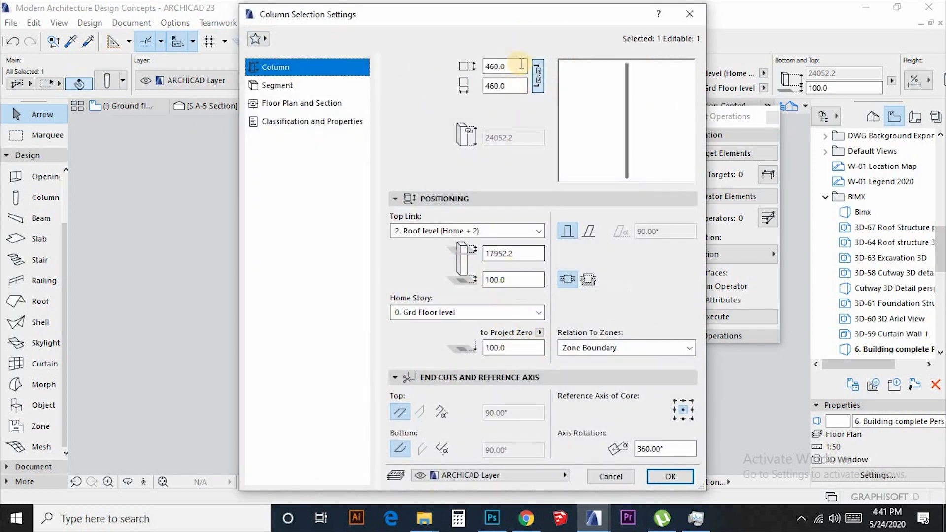
- Change the column cross-section from 460 to 550 by 550 and check it in 3D
click(504, 66)
text(550)
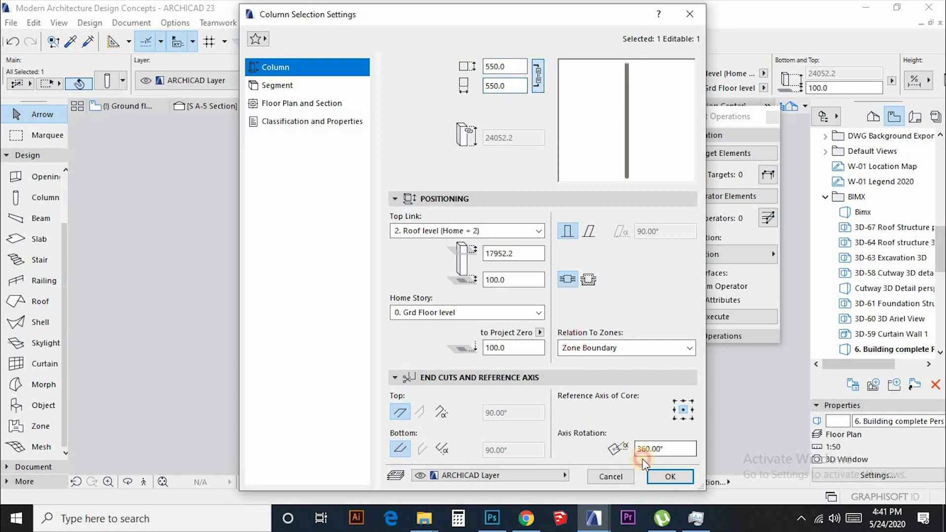
click(669, 477)
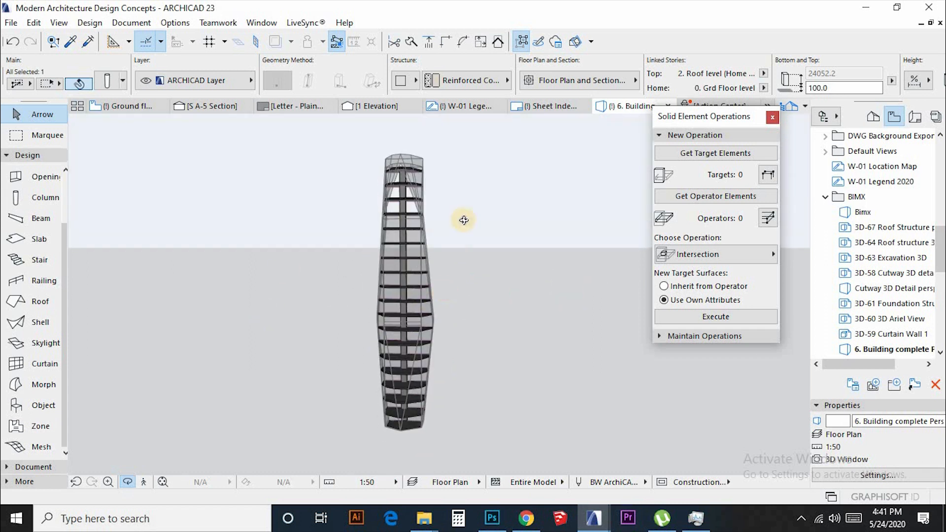
right_click(463, 219)
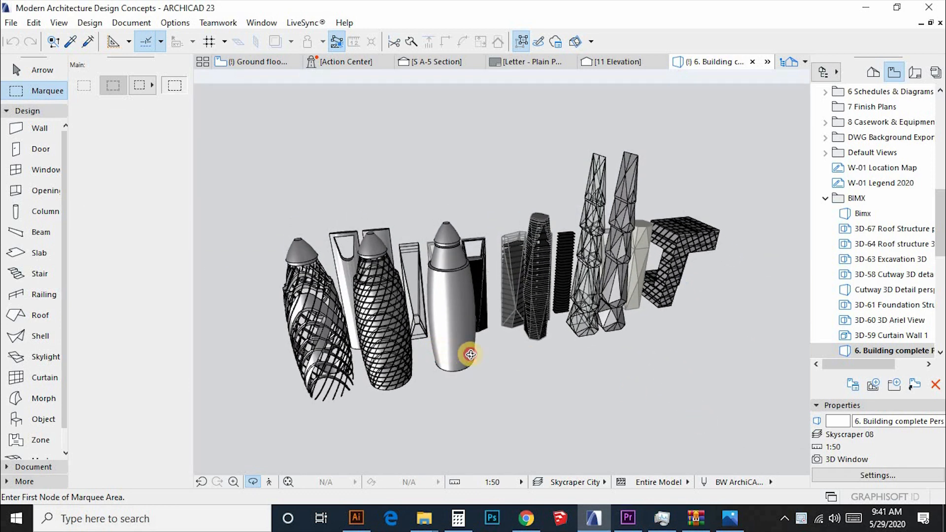
- Orbit around the skyscraper collection to view the towers from another side
drag(469, 353, 654, 372)
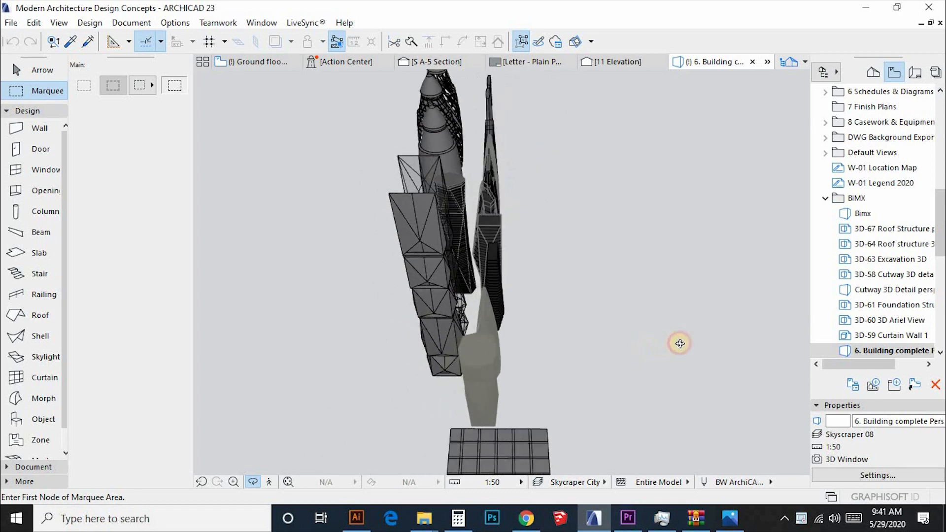
drag(678, 343, 574, 357)
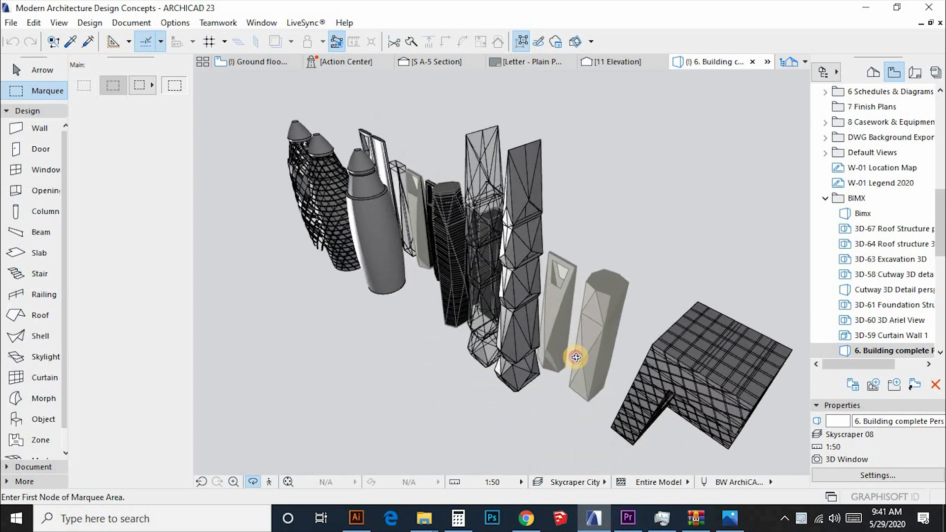